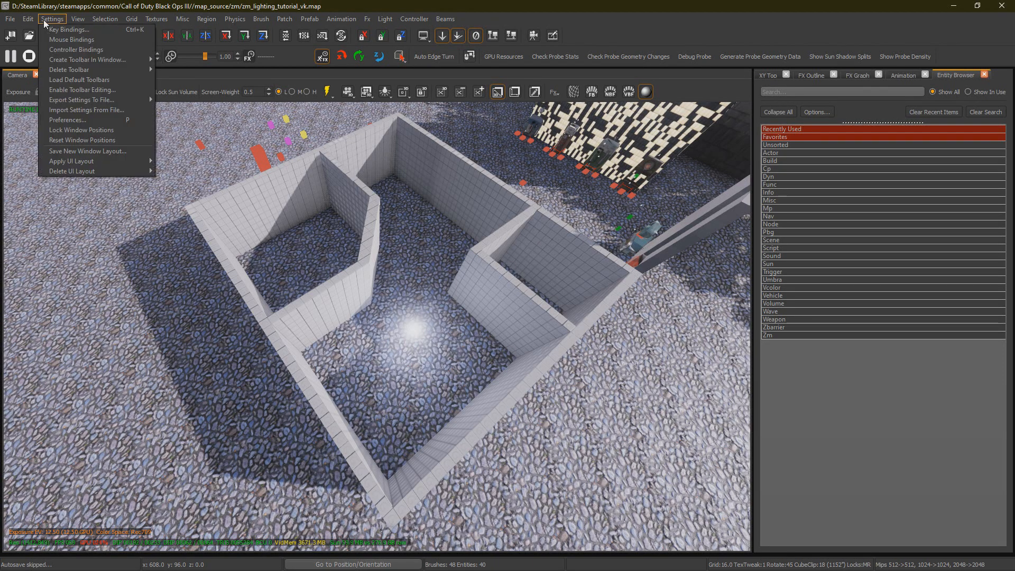
Enable toolbar editing in the Key Bindings settings and close the window
click(68, 29)
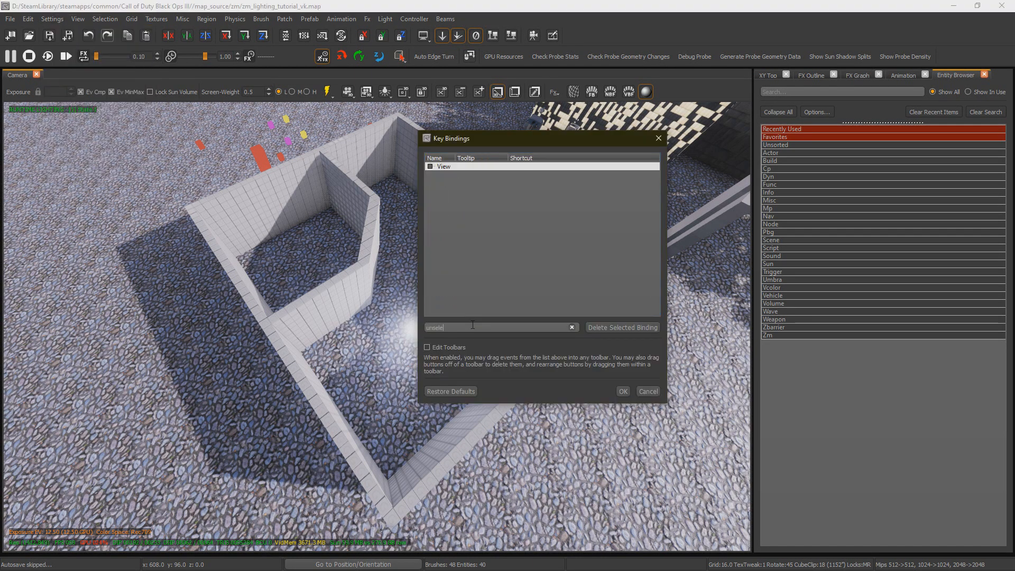
click(441, 166)
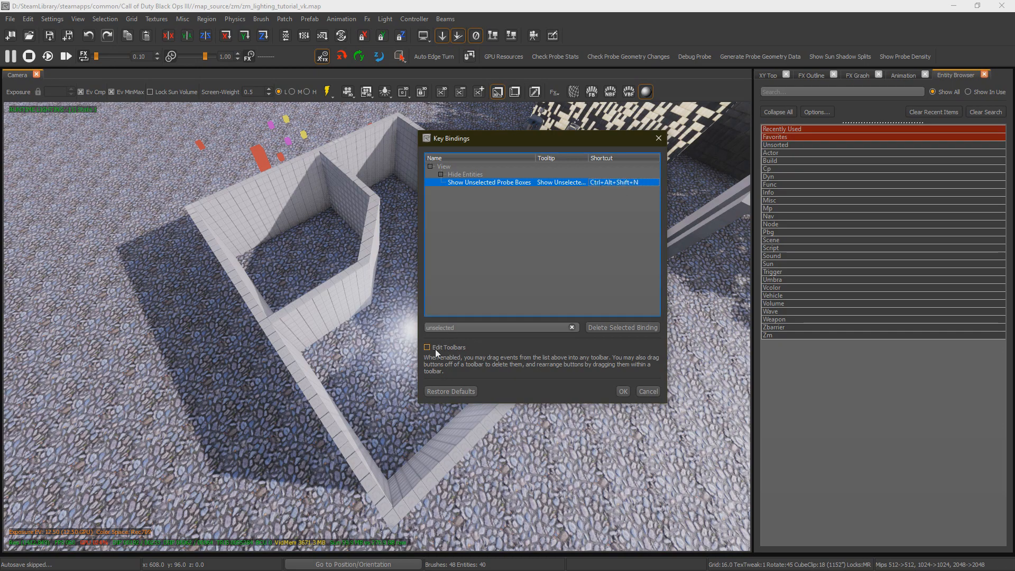
click(428, 348)
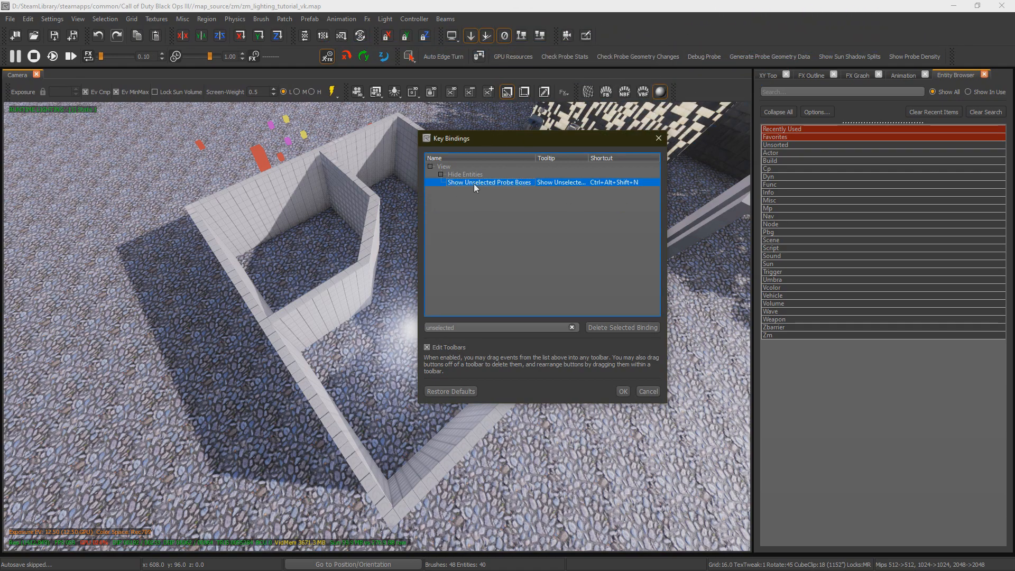
mouse_move(439, 348)
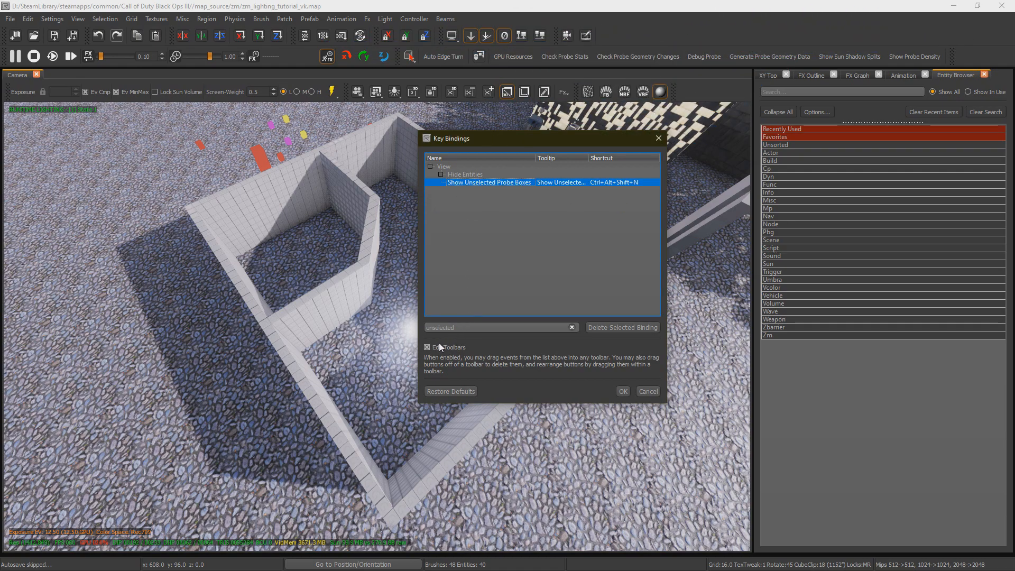
click(621, 391)
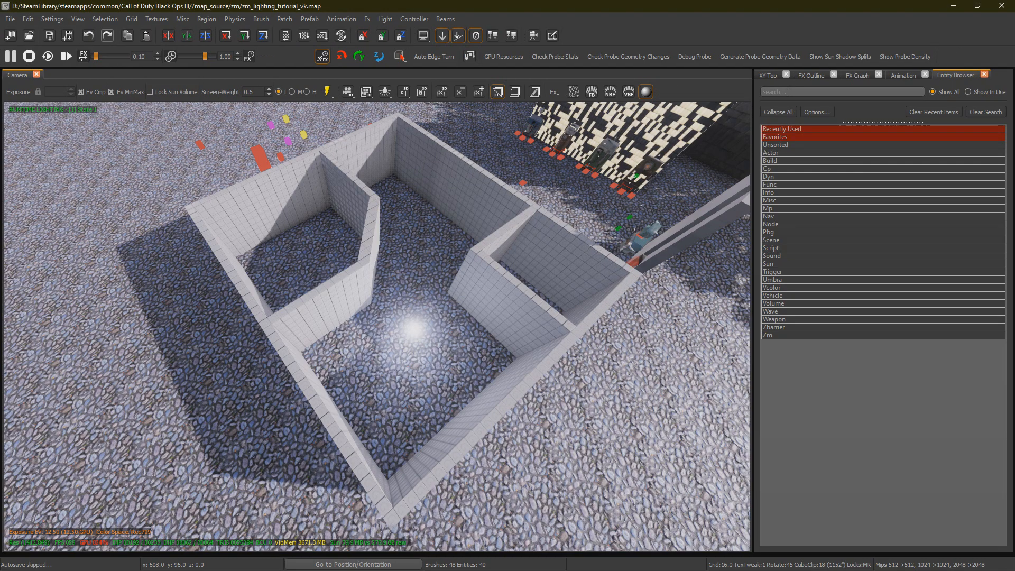
Filter the Entity Browser for 'reflection' and place a reflection_probe covering the walled room
text(reflection)
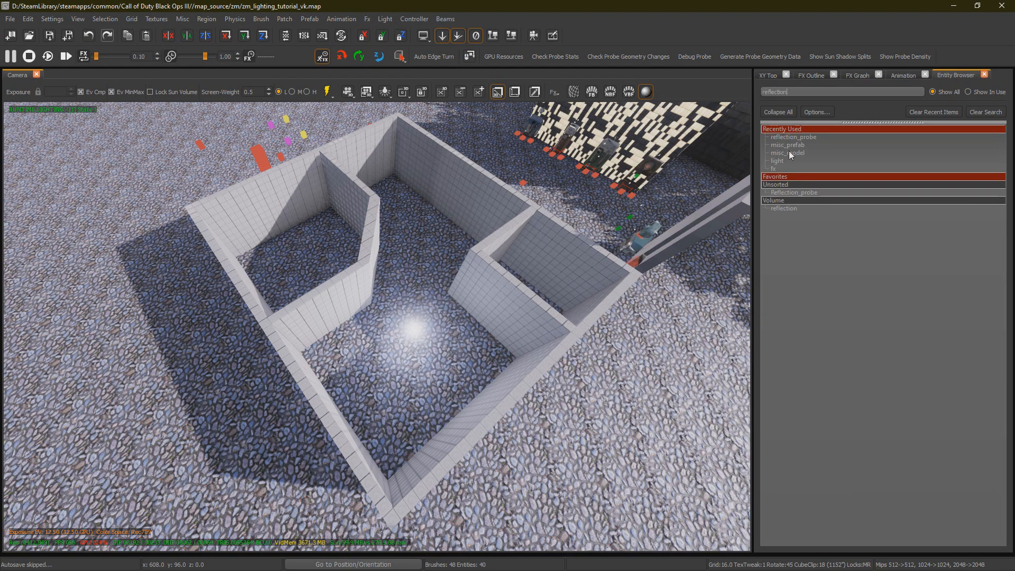
click(794, 192)
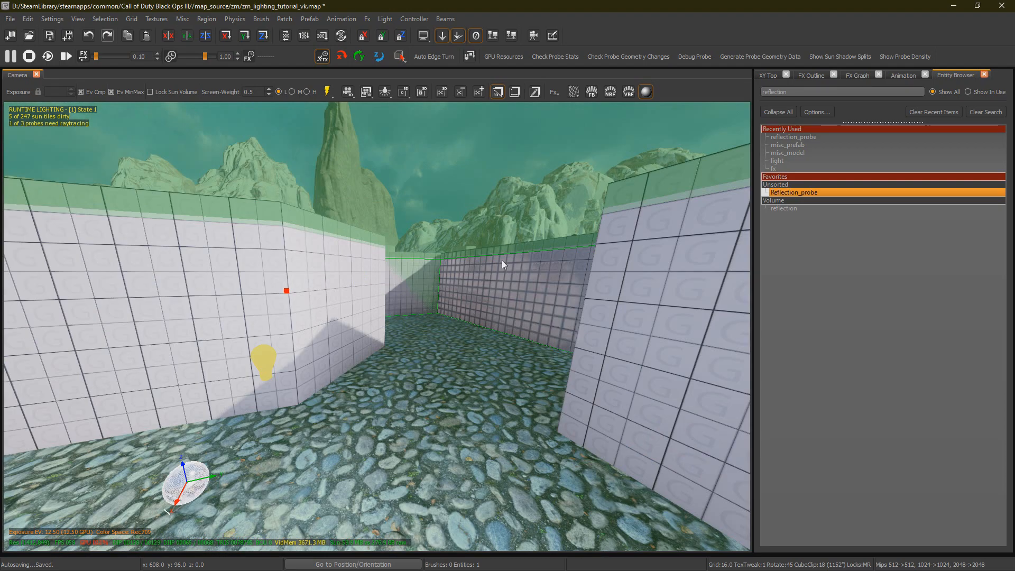
click(938, 74)
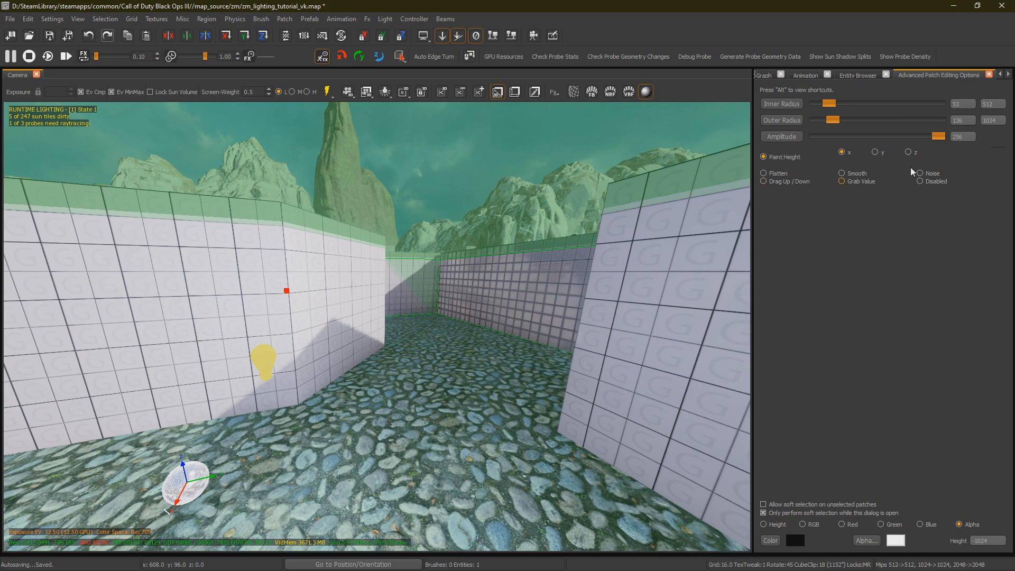
mouse_move(568, 318)
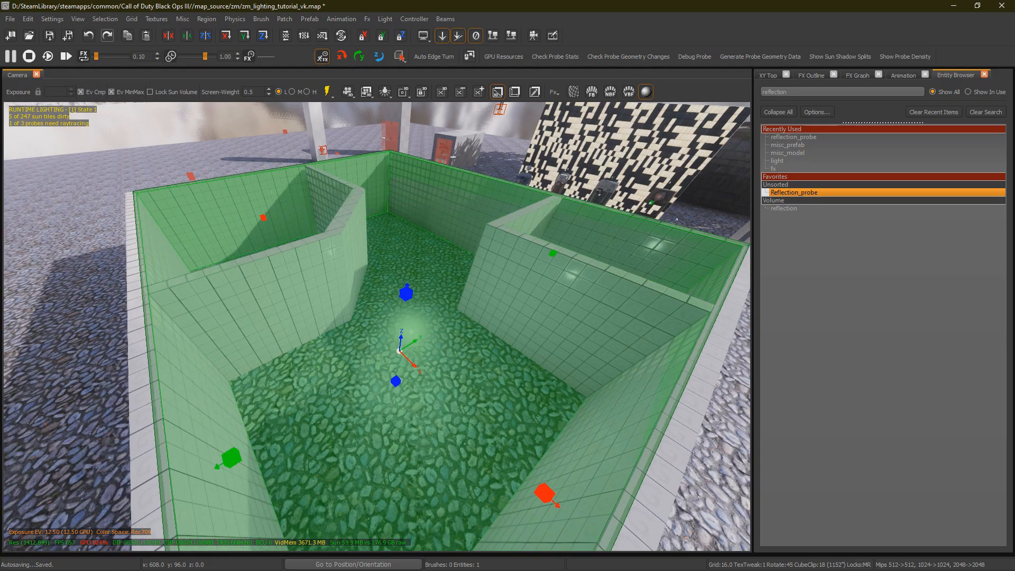
Bring up the XY Top view to size the second probe to the square side room
click(768, 74)
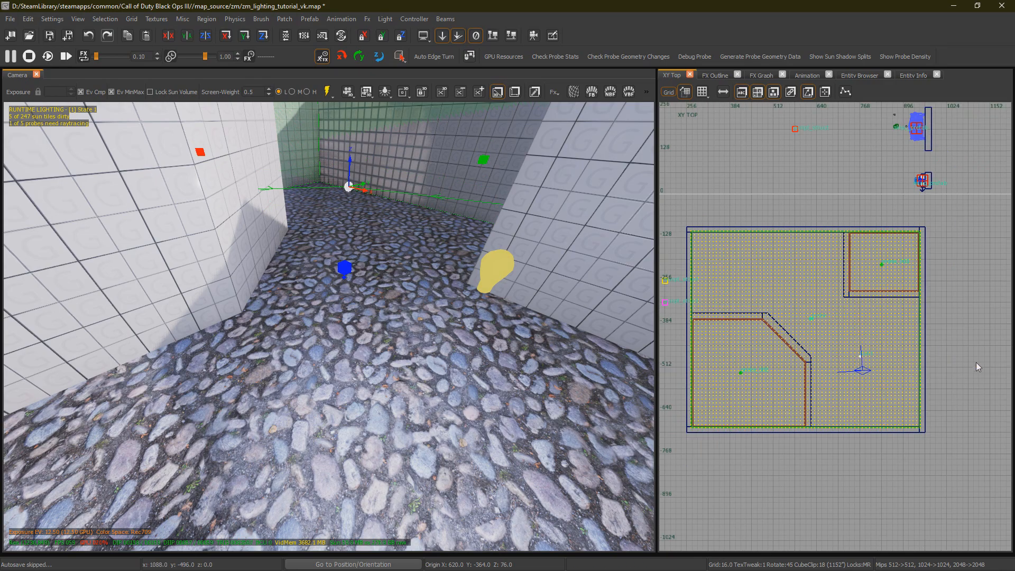
mouse_move(878, 405)
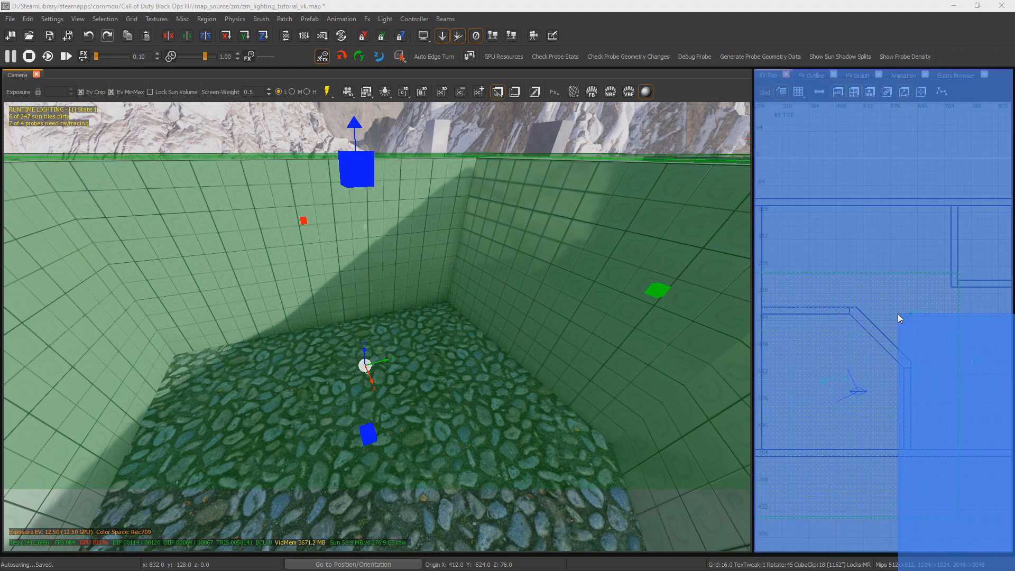
Uncheck the 'box' KVP on probe_001 in Entity Info and view it in the XZ Front window
click(964, 74)
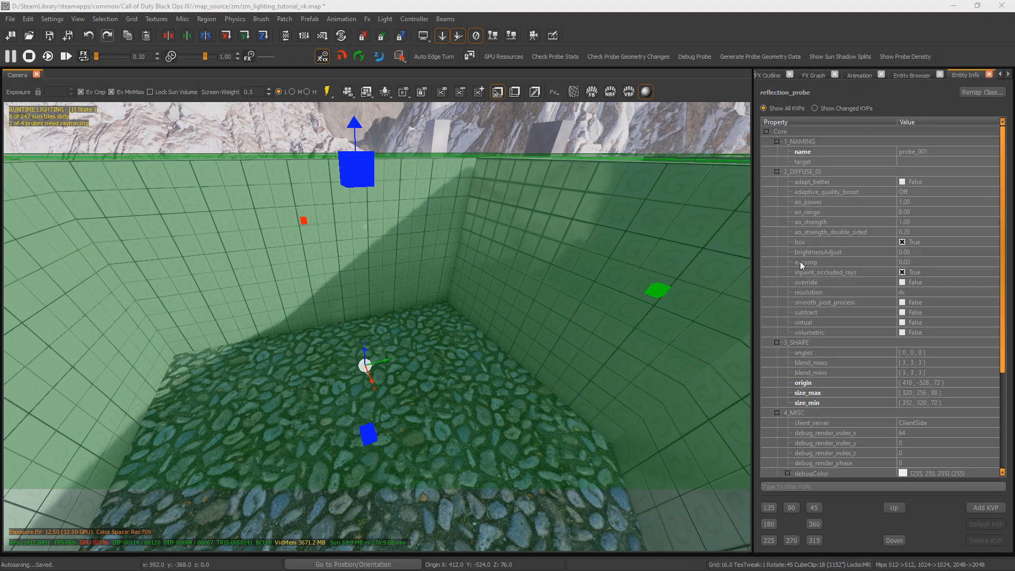
click(808, 241)
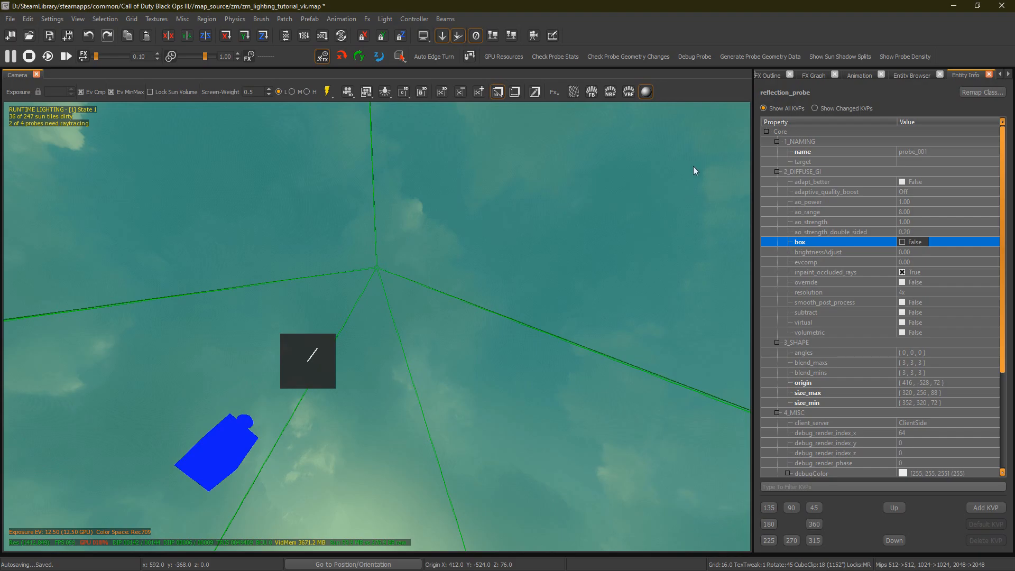
click(777, 74)
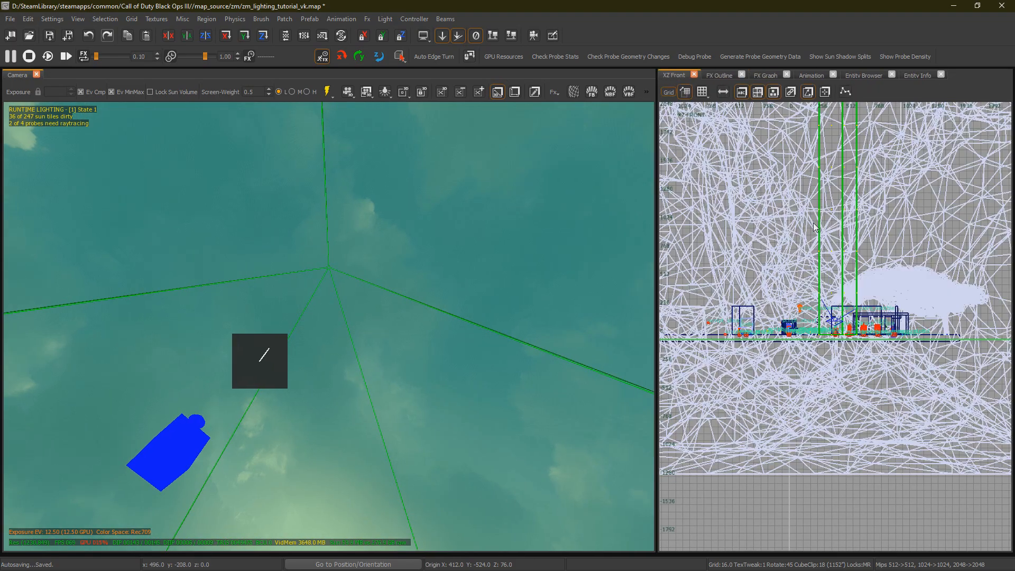
scroll(down, 3)
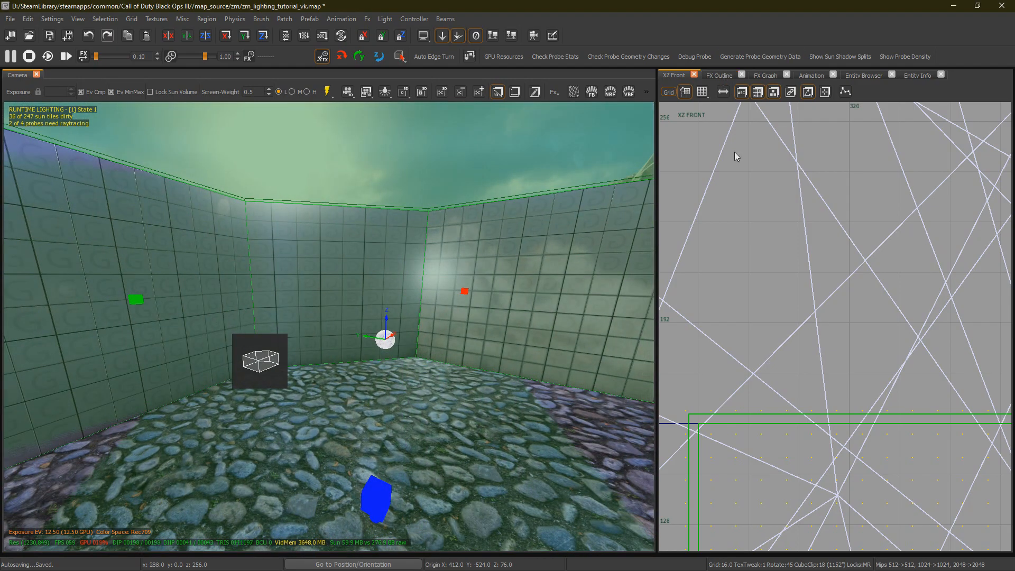
From the YZ Side view select the new probe_002 and toggle its subtract flag in Entity Info
click(673, 75)
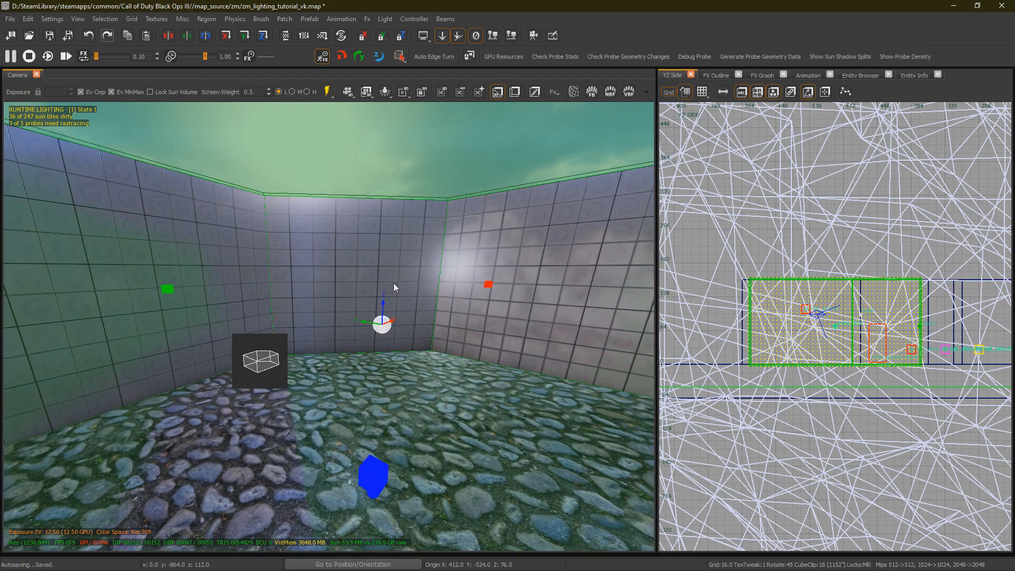
mouse_move(398, 286)
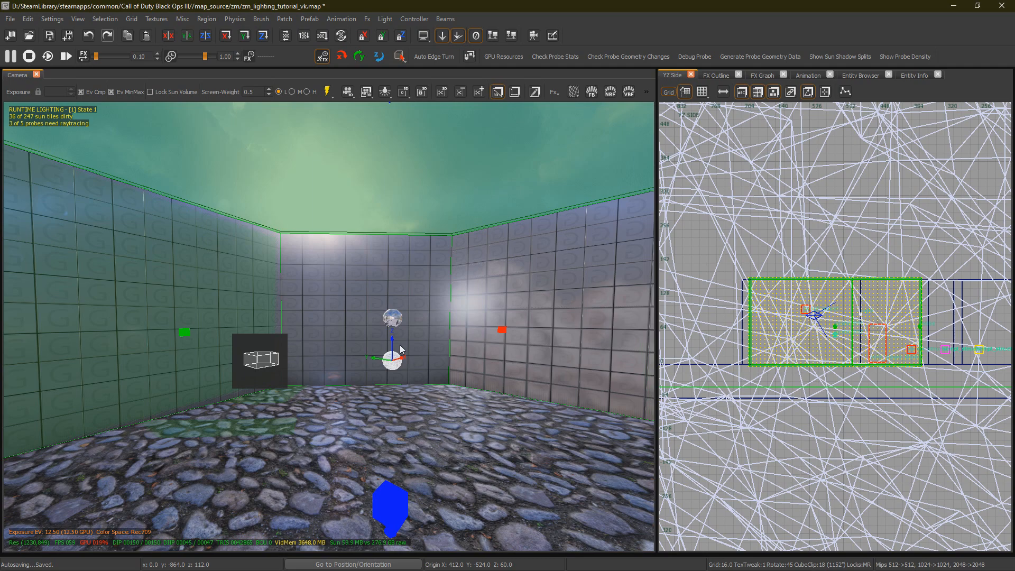
mouse_move(397, 359)
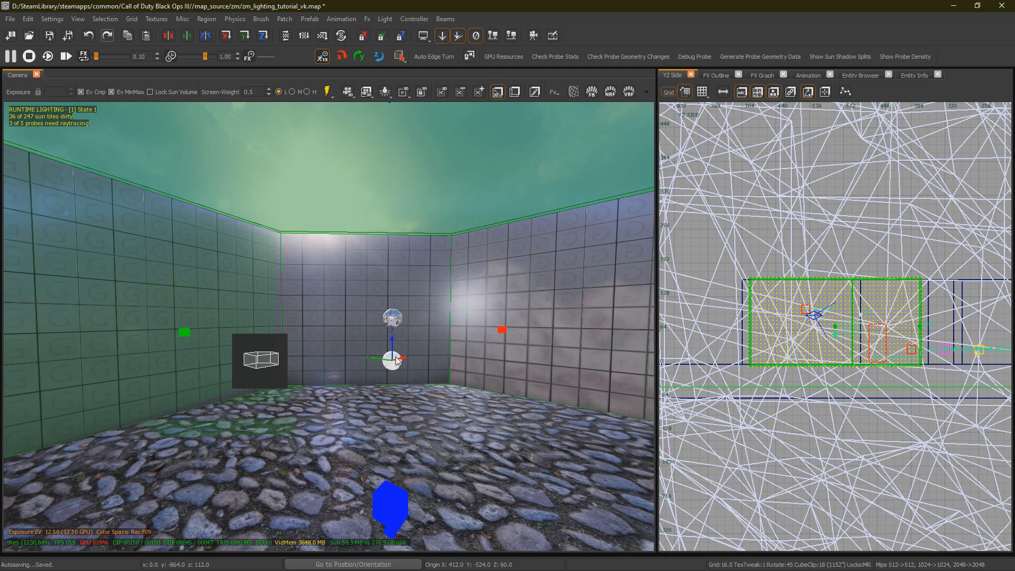
click(913, 76)
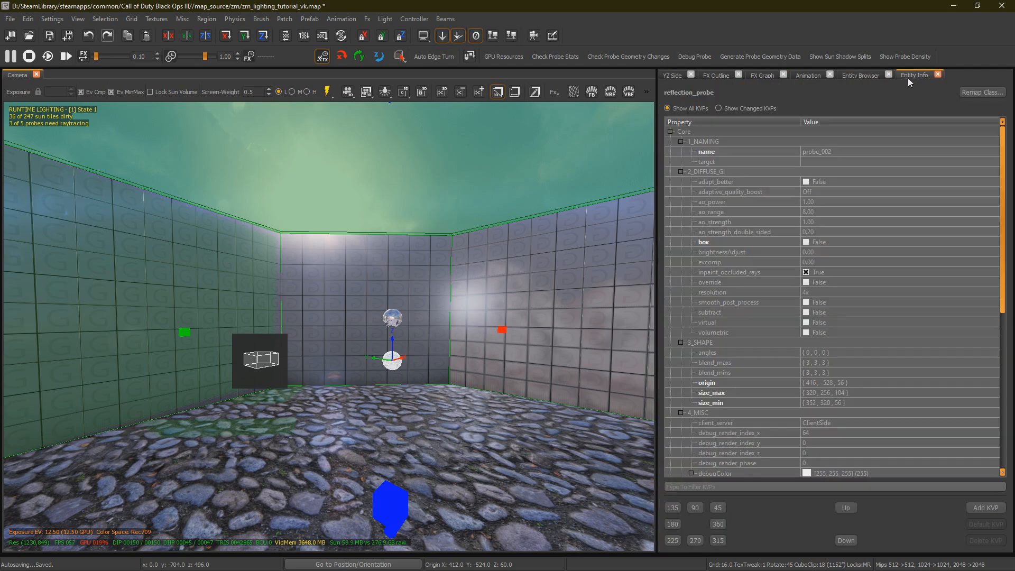
mouse_move(408, 366)
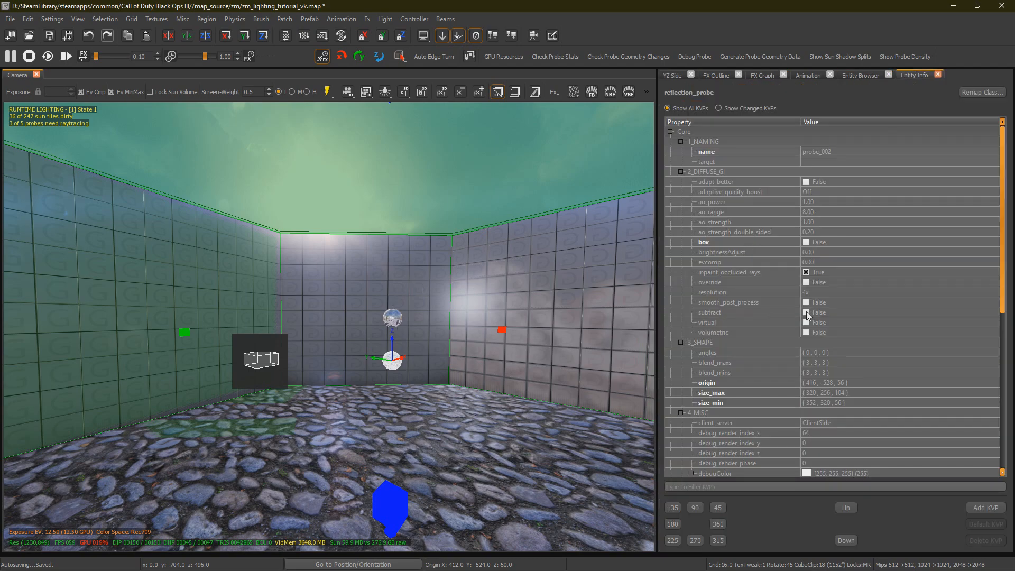
click(806, 313)
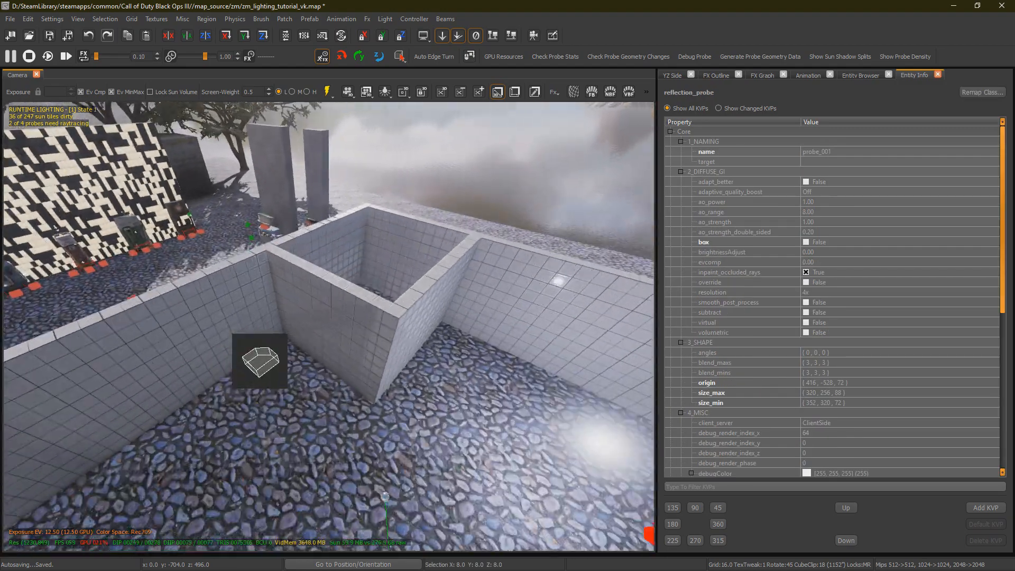
Deselect the probe to show worldspawn KVPs and save the map
click(673, 75)
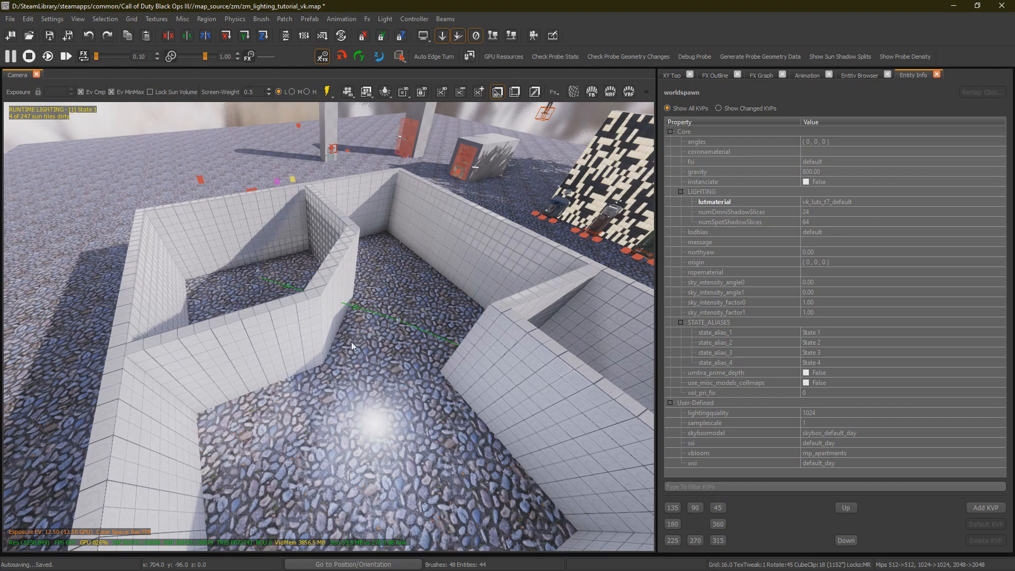
mouse_move(354, 253)
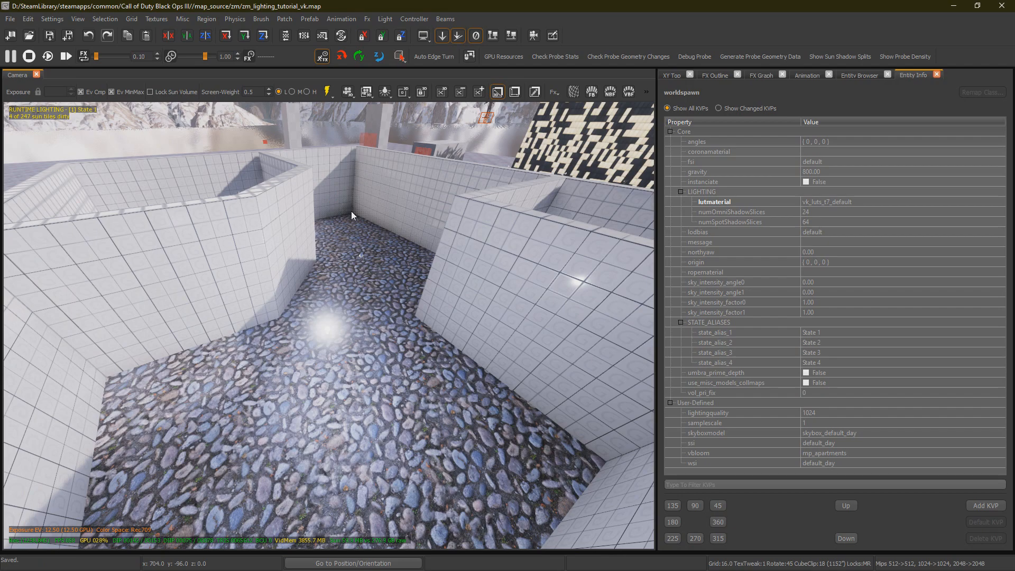
click(859, 75)
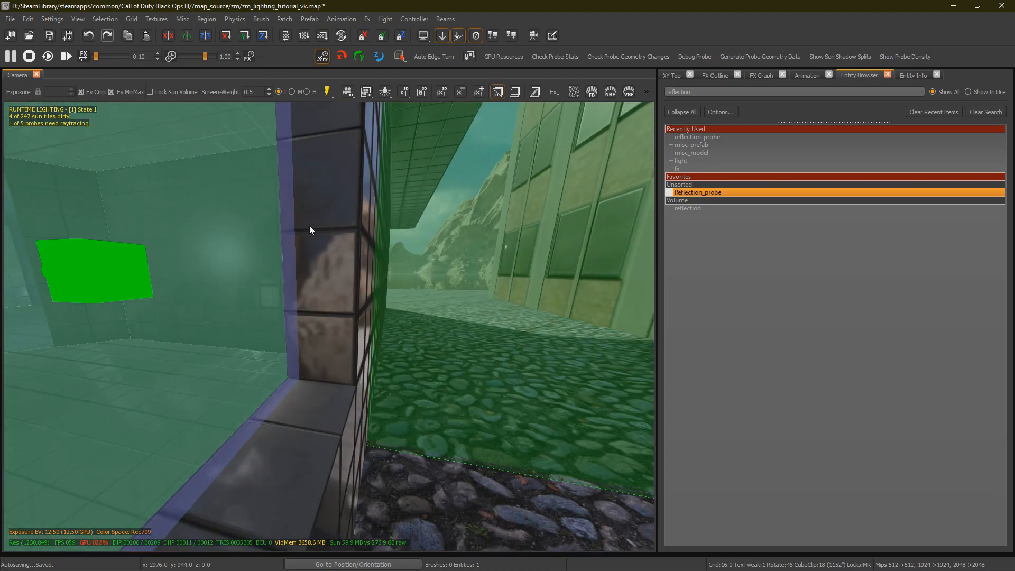
Place the reflection_probe along the alley and check its bounds in the top view
click(672, 75)
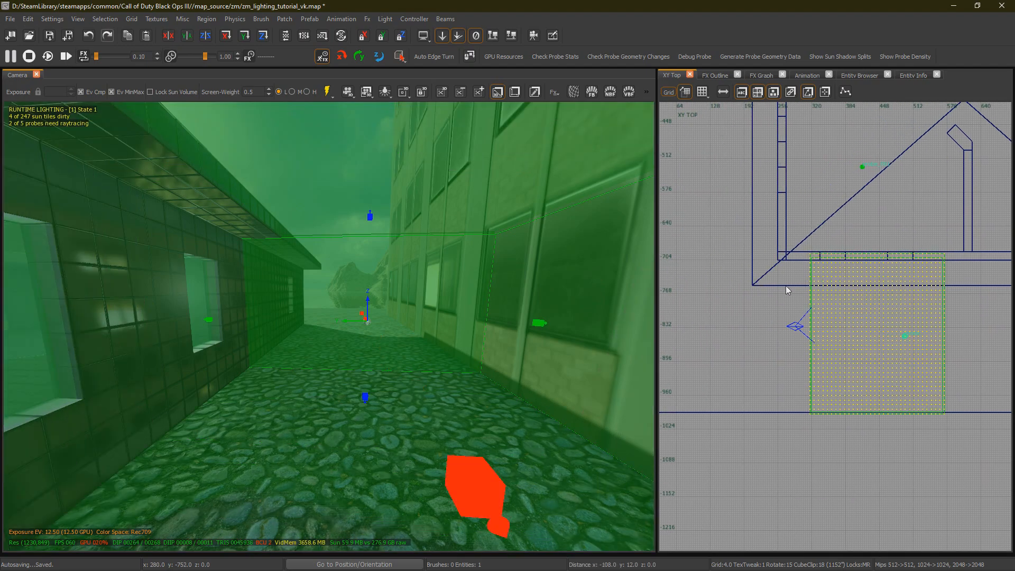
Fly to the tiled room and select its reflection probe to show its Entity Info
scroll(down, 3)
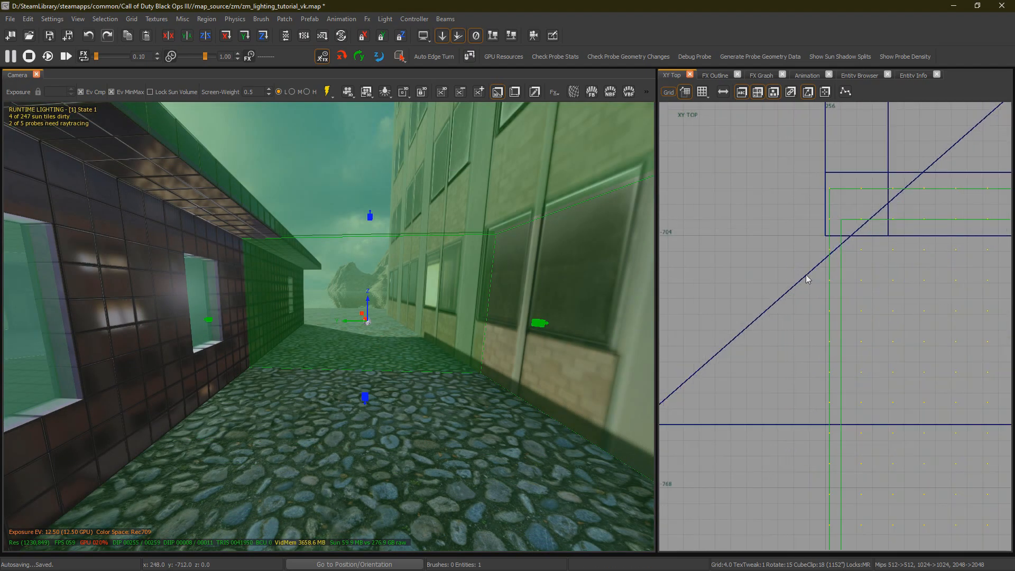
scroll(down, 3)
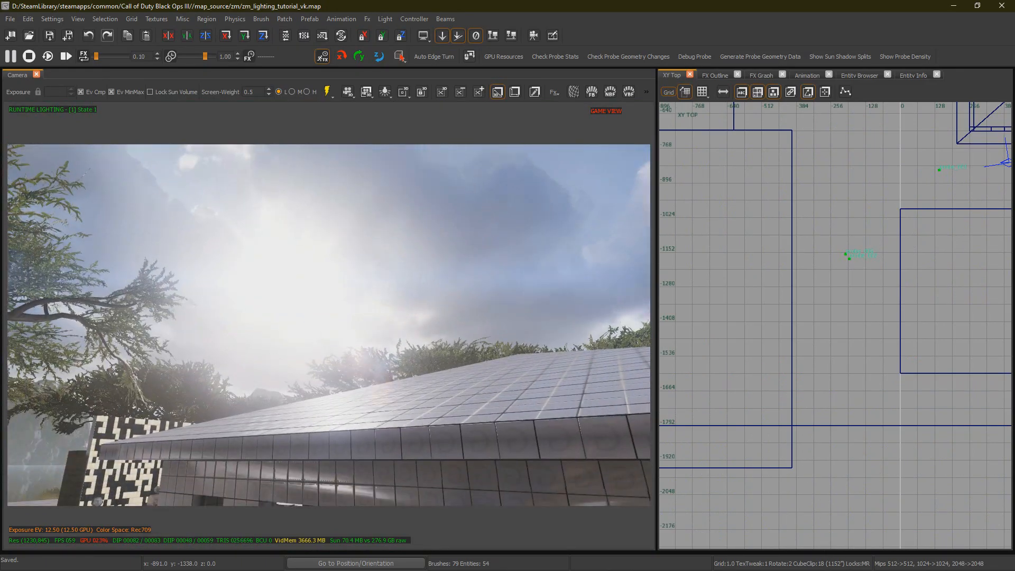
click(912, 75)
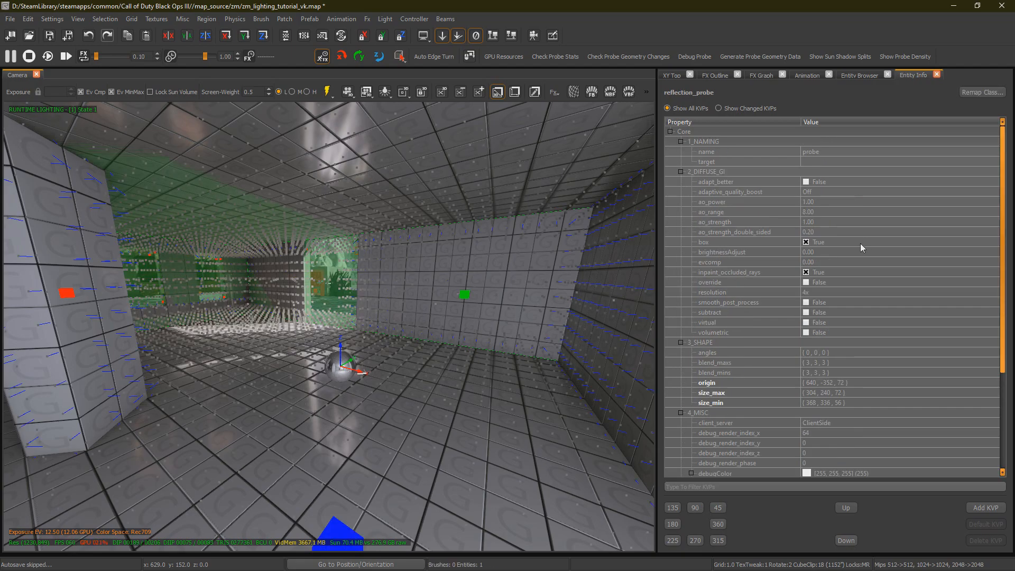
mouse_move(563, 179)
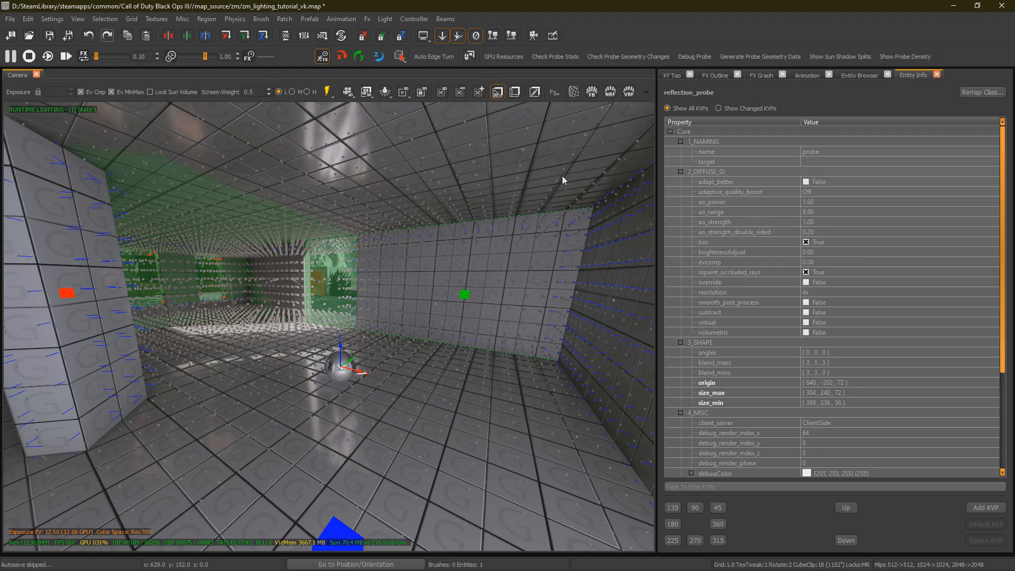
Set the probe's ao_power KVP to 8.00 in Entity Info
click(710, 212)
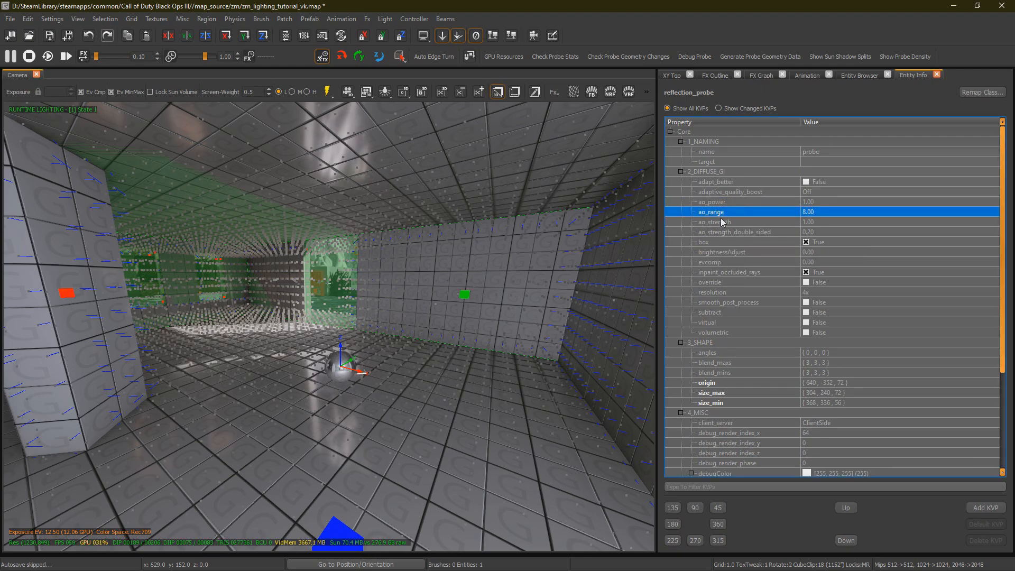
click(711, 201)
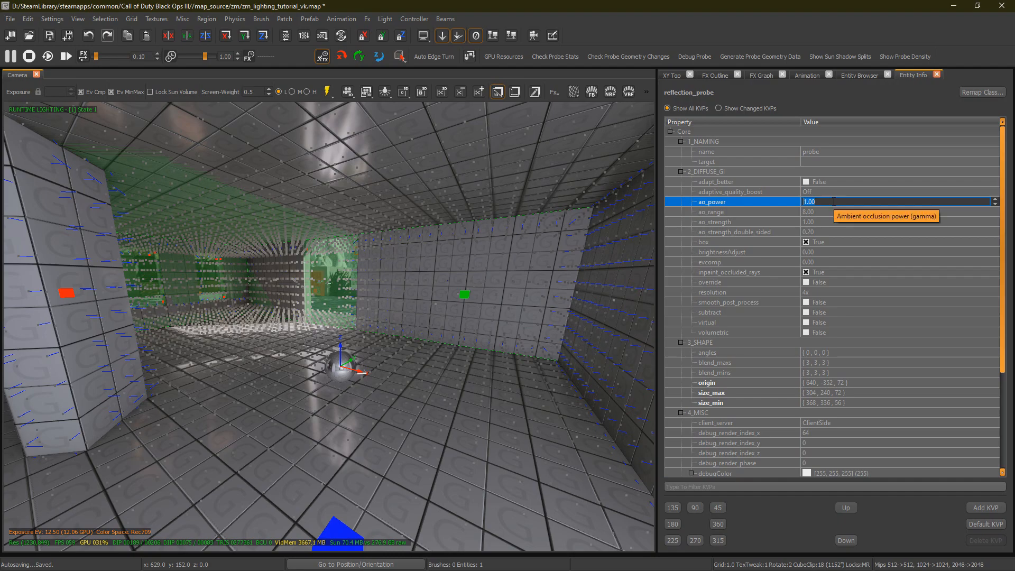
text(8.00)
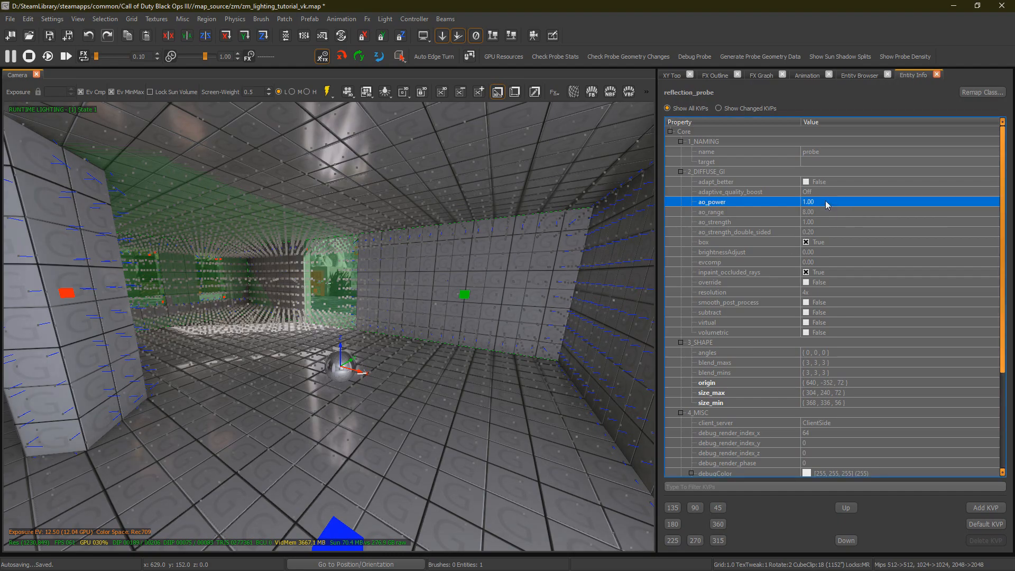
click(732, 212)
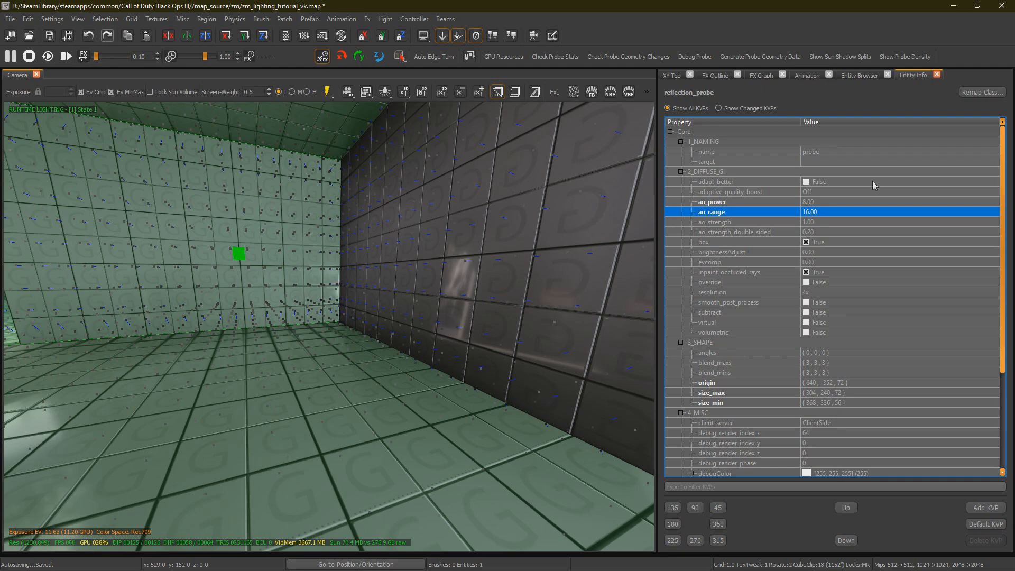
text(8.00)
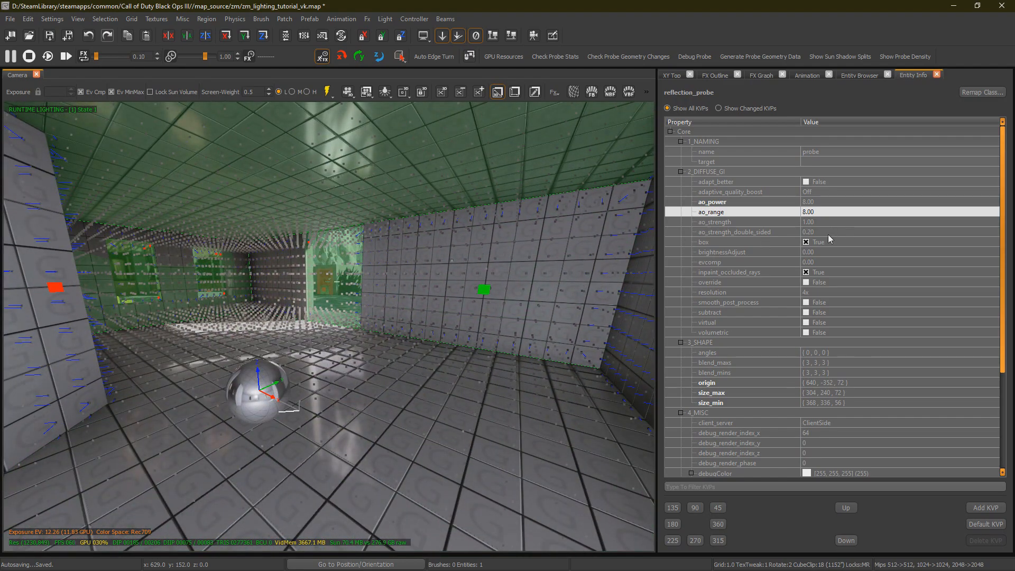
Review the ao_strength_double_sided, evcomp and 4x resolution properties
click(734, 231)
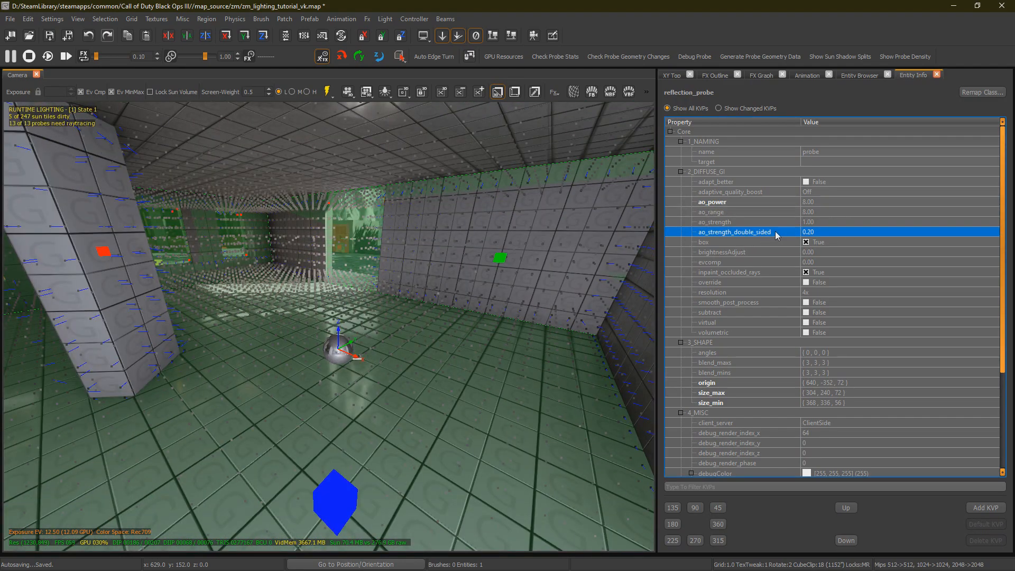
mouse_move(777, 236)
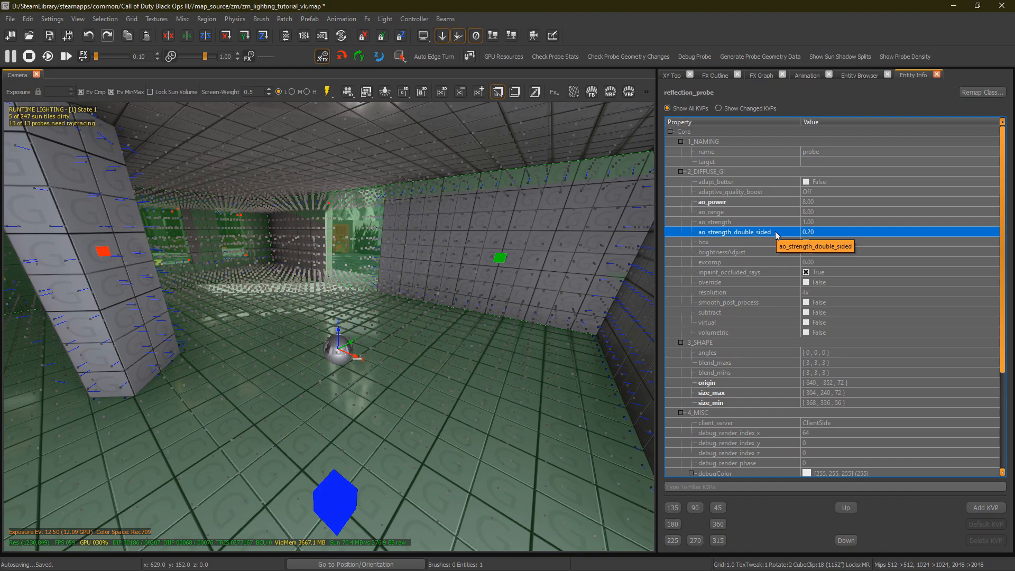
mouse_move(670, 240)
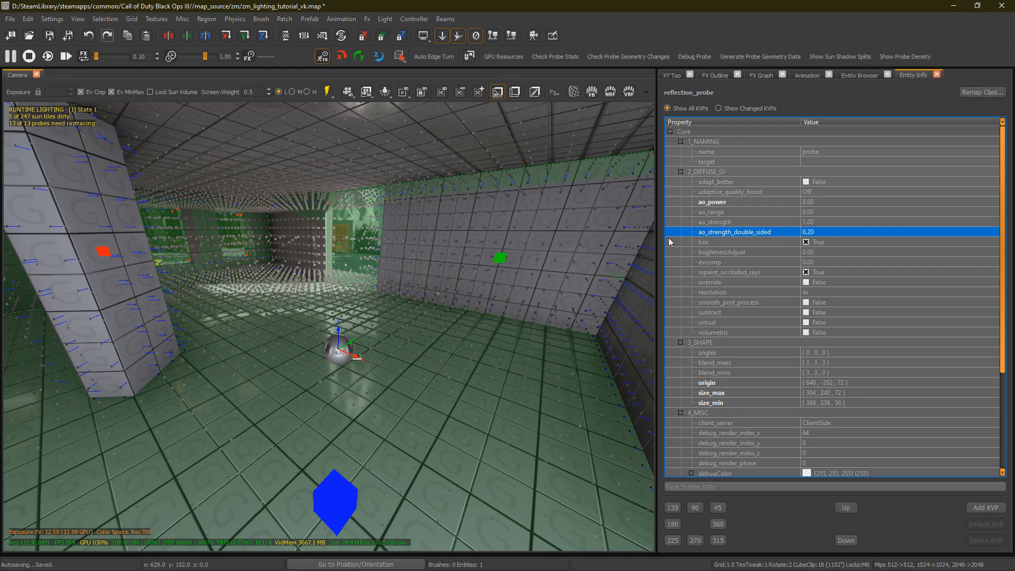
mouse_move(644, 267)
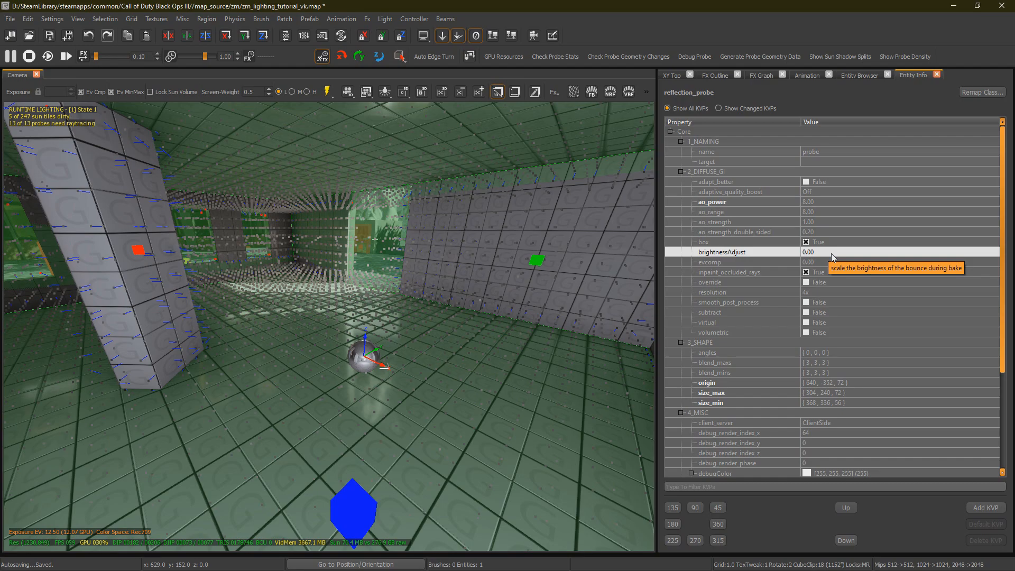
mouse_move(850, 253)
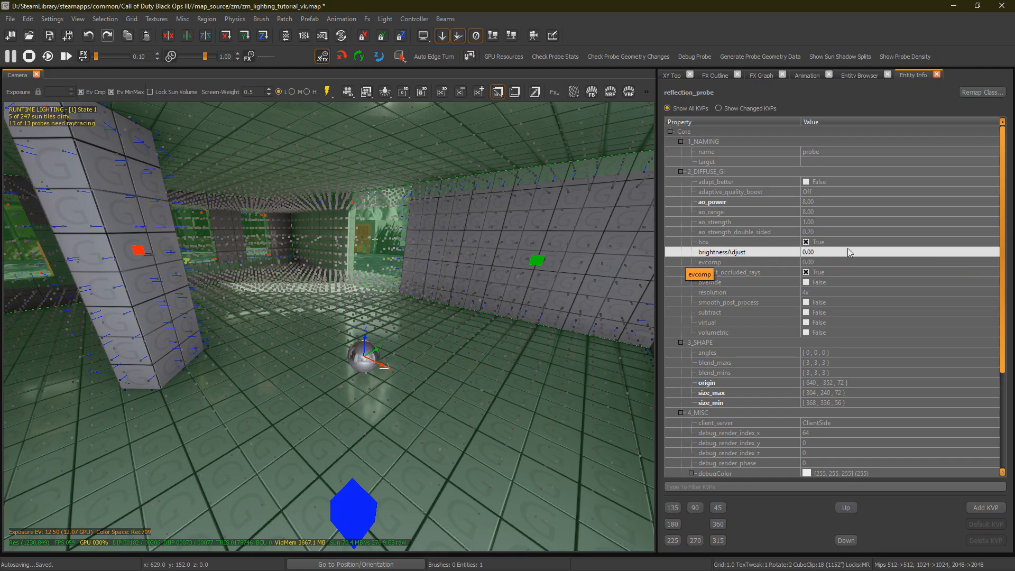
click(708, 262)
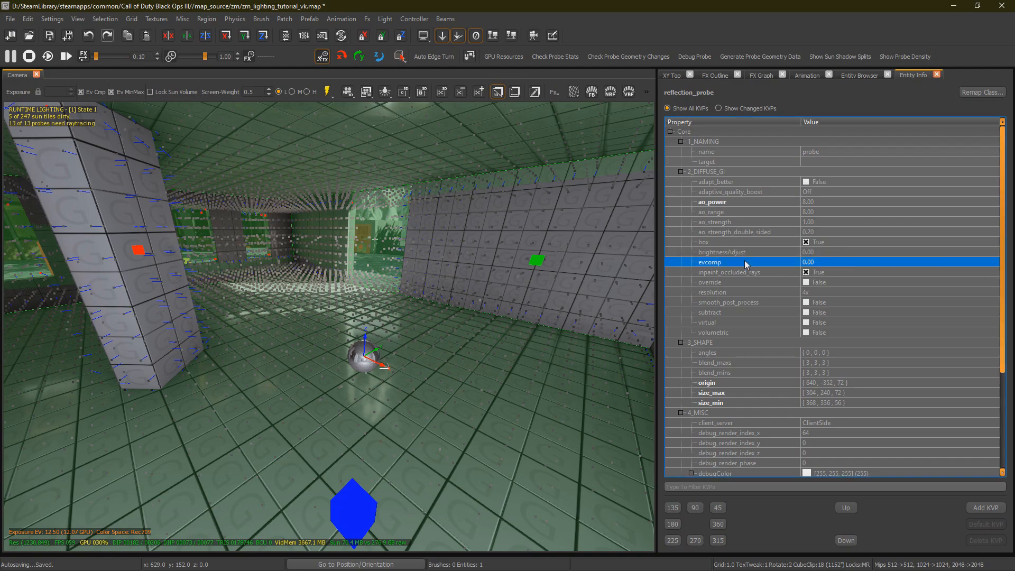
mouse_move(819, 268)
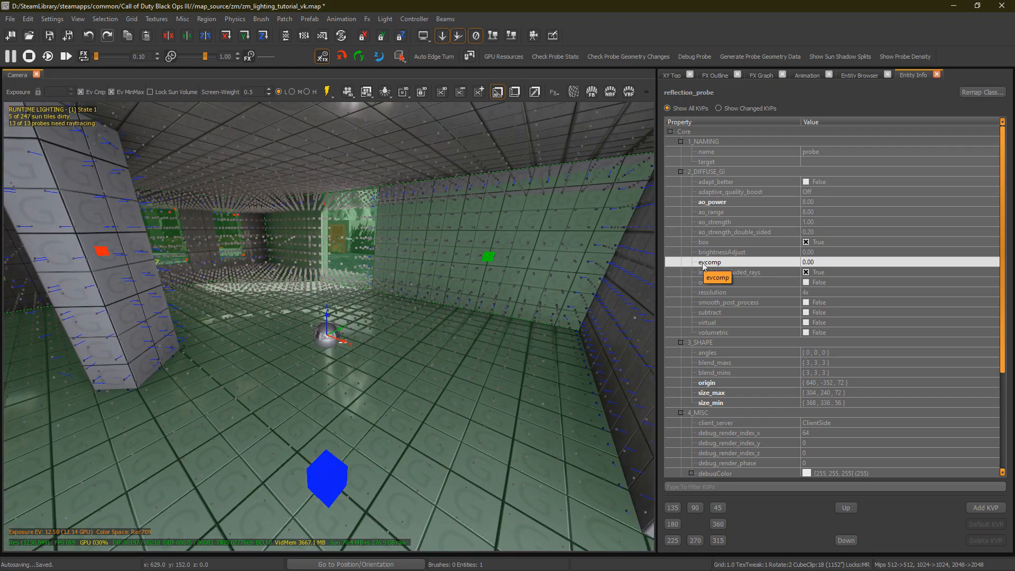
mouse_move(759, 274)
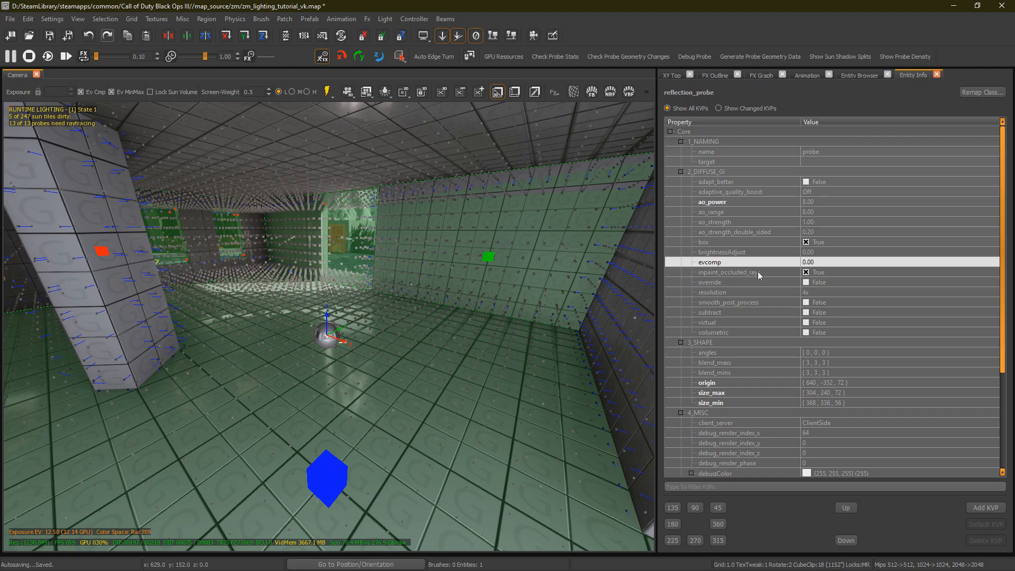
mouse_move(829, 286)
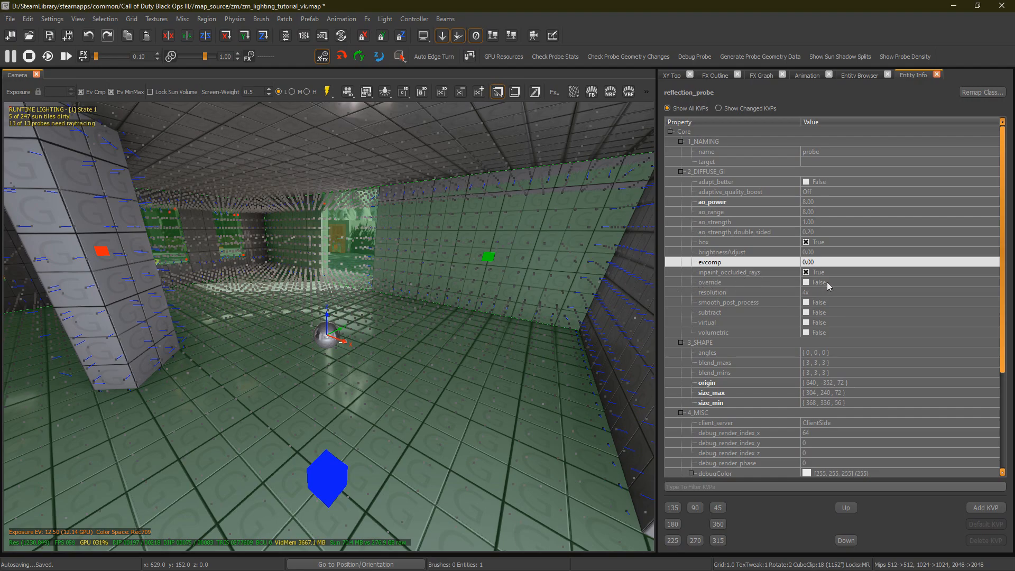
click(711, 292)
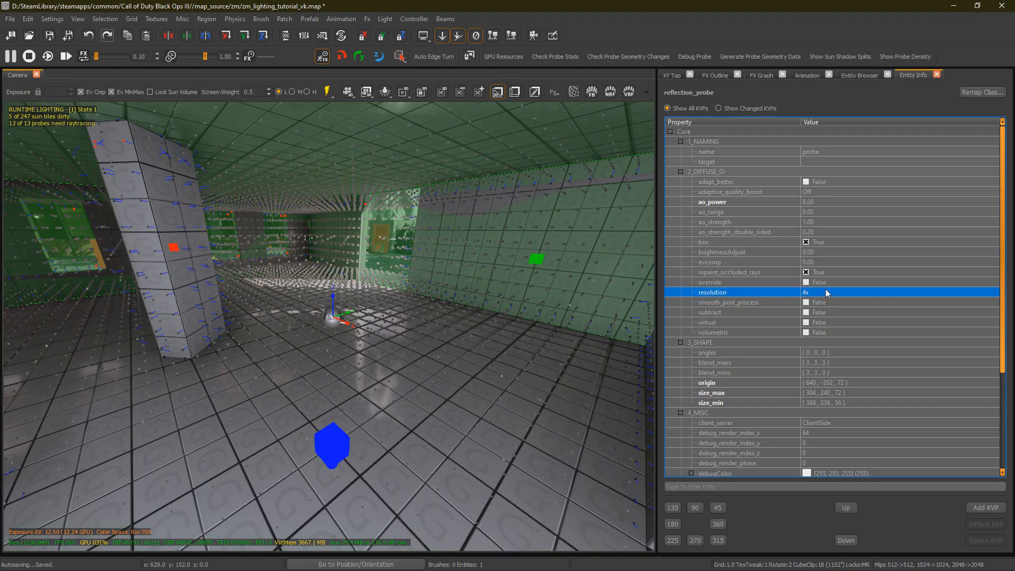
mouse_move(506, 156)
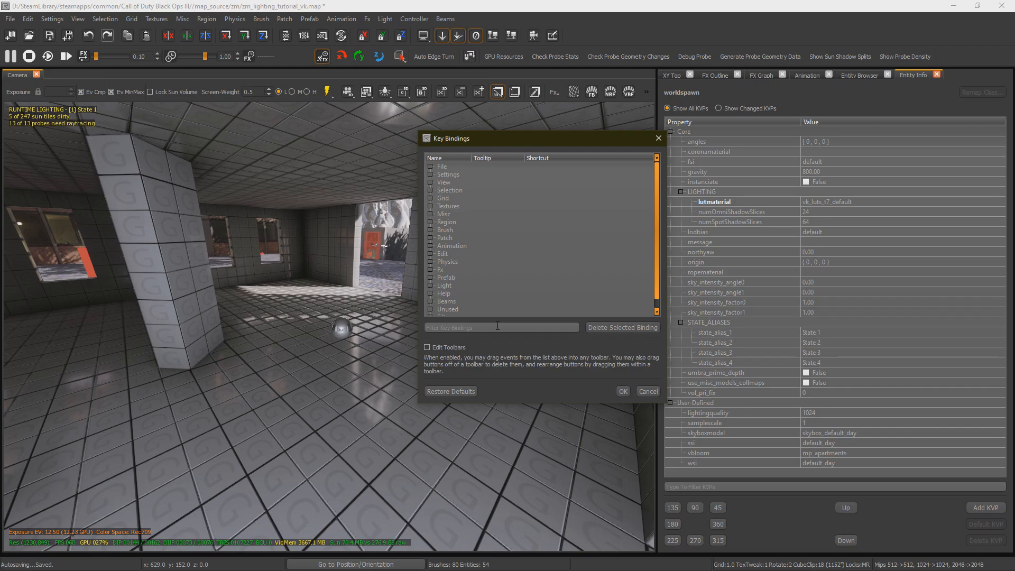
Filter key bindings for 'PROBE DENS' and run Show Probe Density in the camera view
text(PROBE DENS)
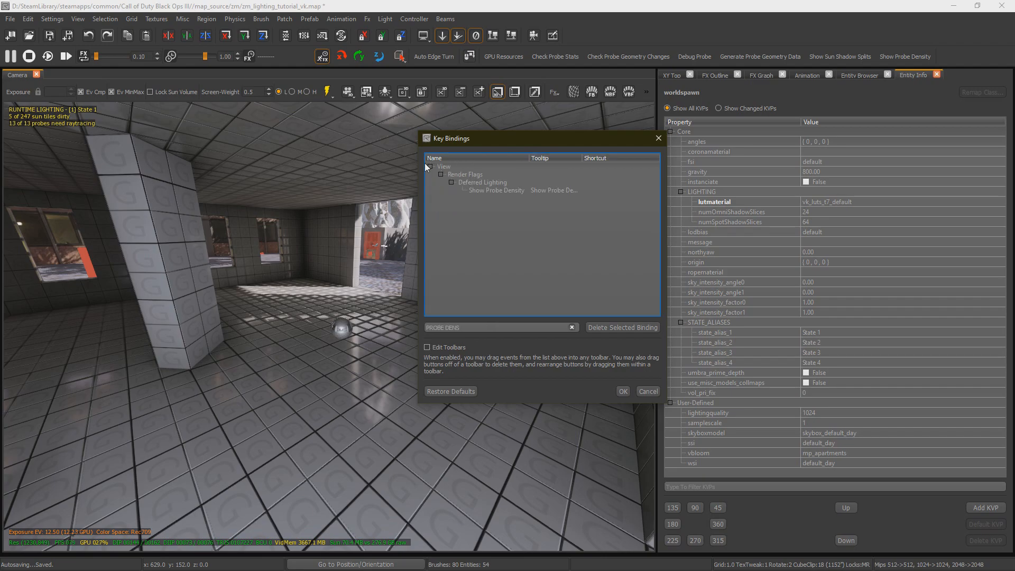
click(495, 189)
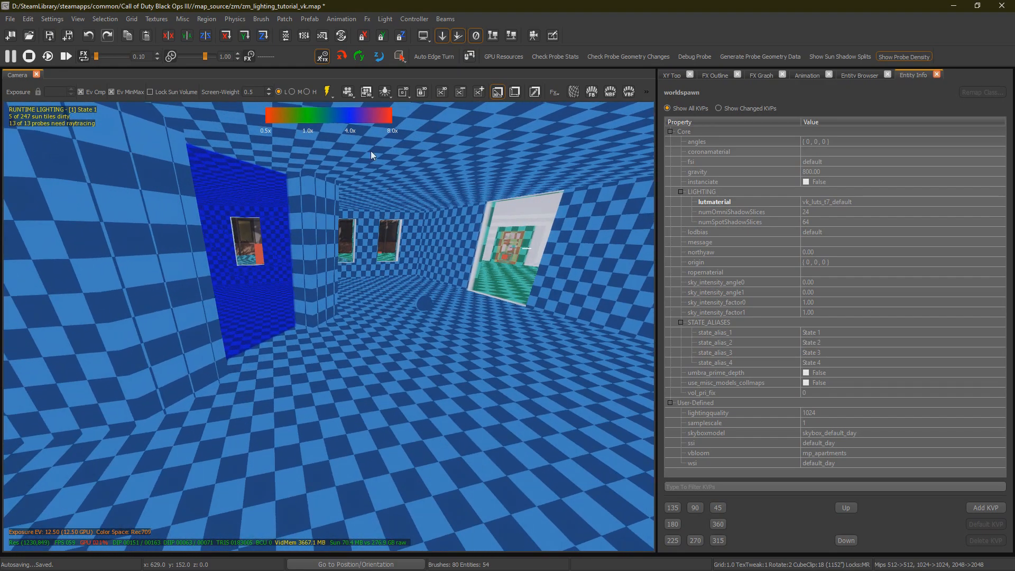
mouse_move(350, 140)
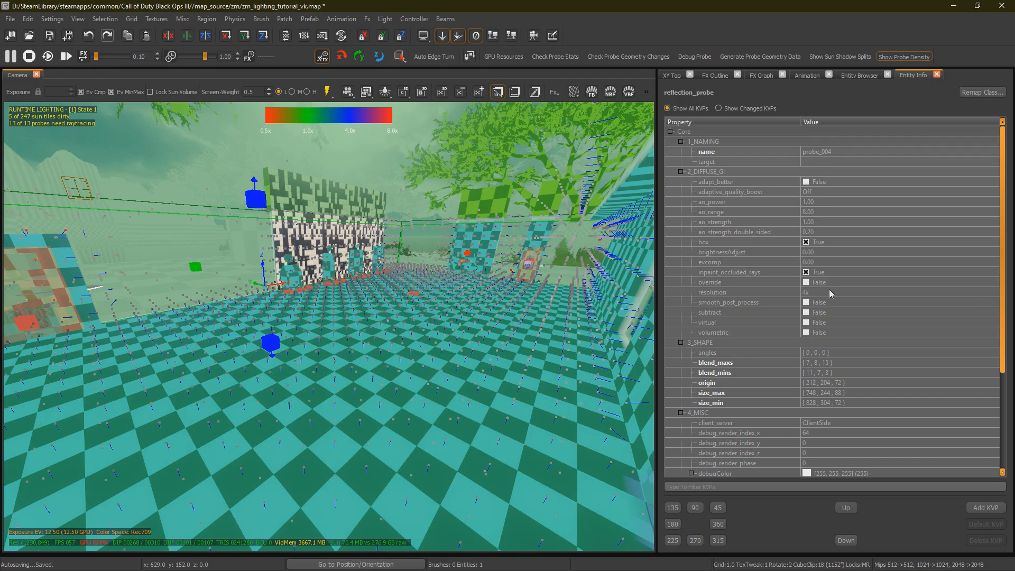
click(731, 292)
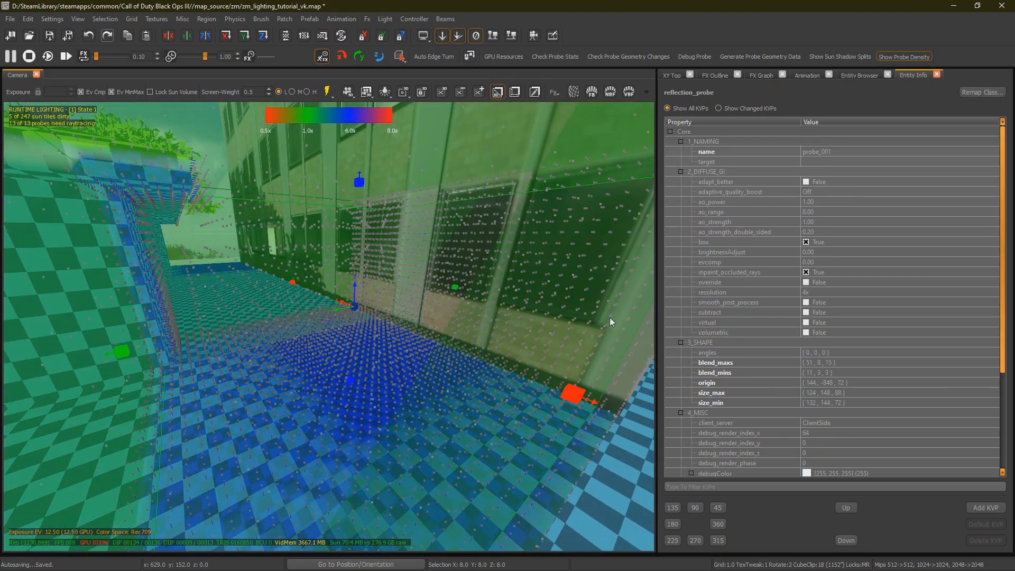
click(731, 292)
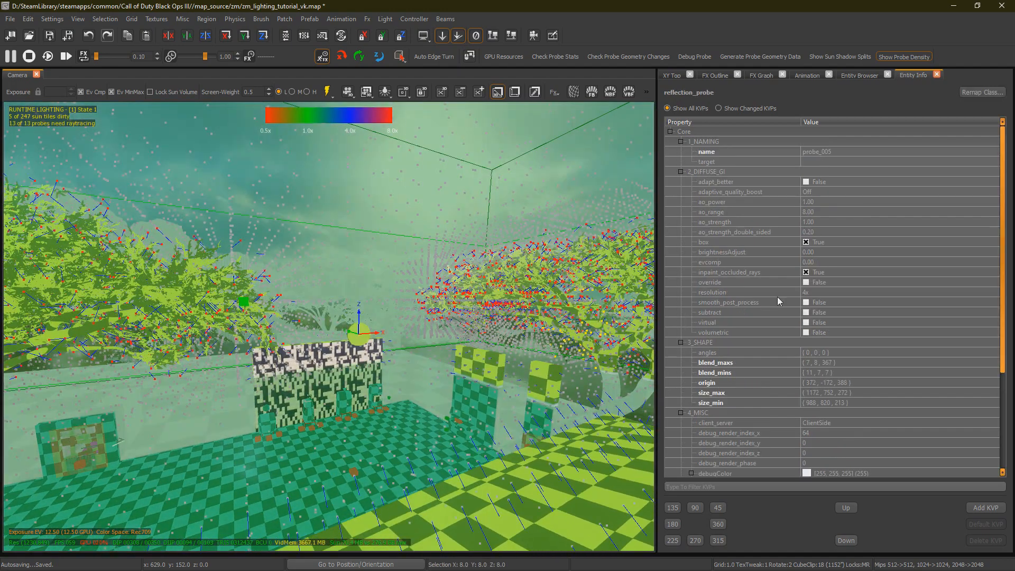
click(711, 291)
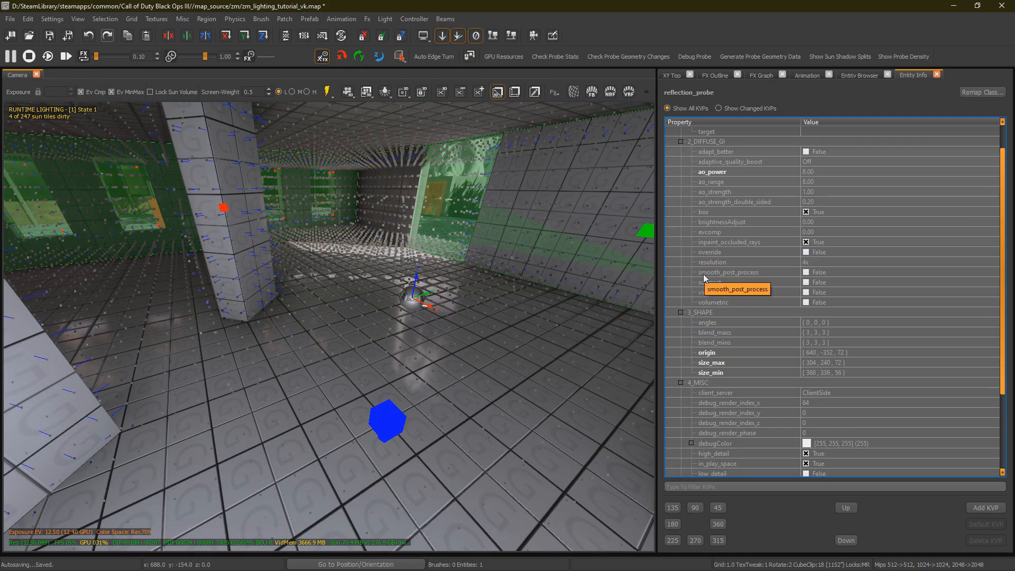
mouse_move(699, 276)
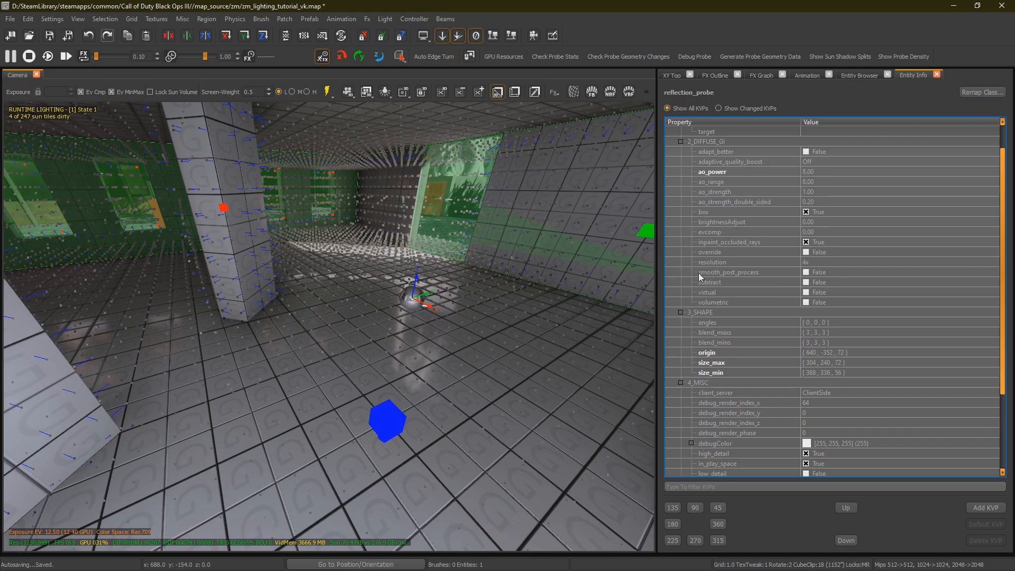
mouse_move(729, 272)
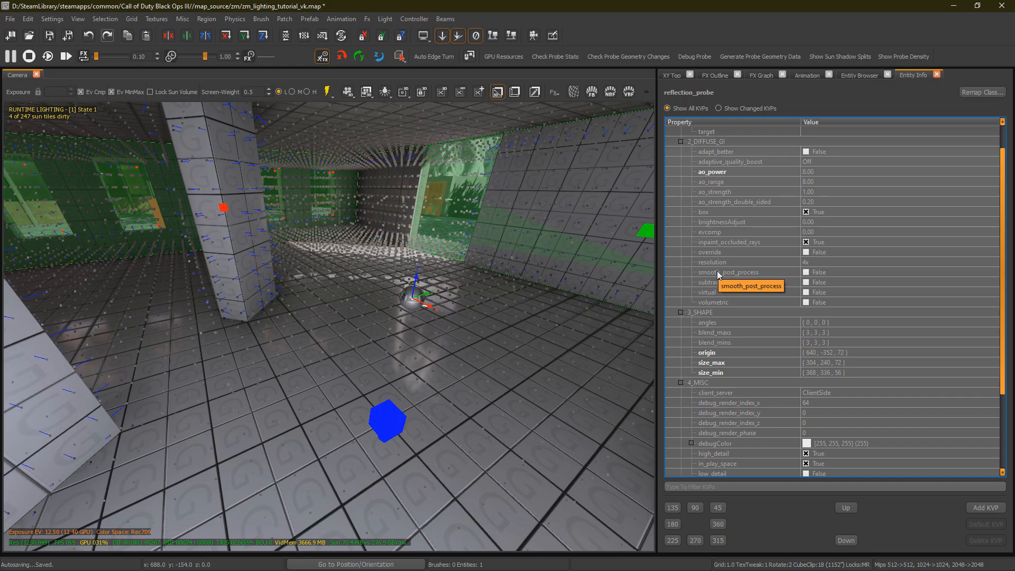
mouse_move(685, 285)
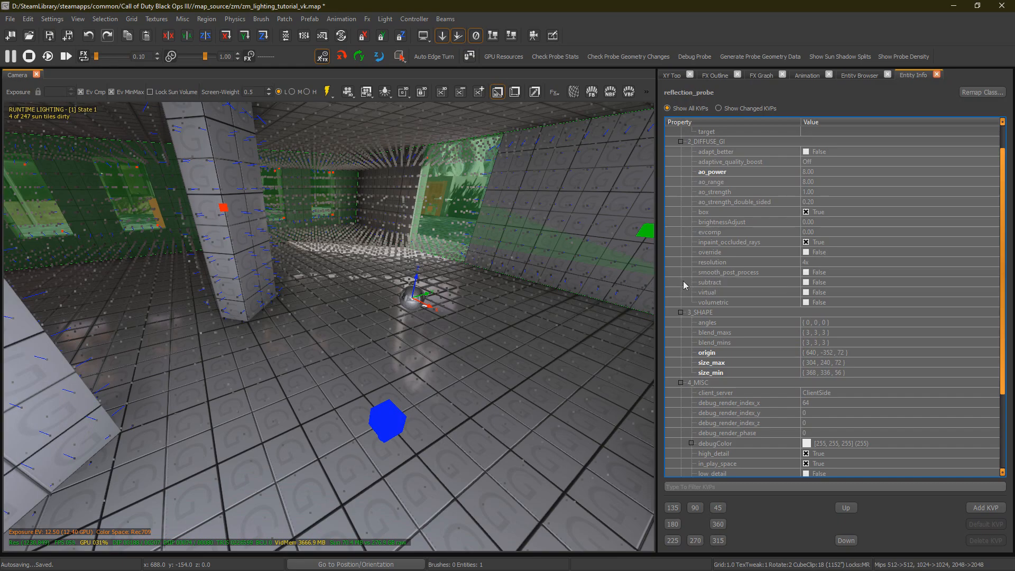
mouse_move(719, 303)
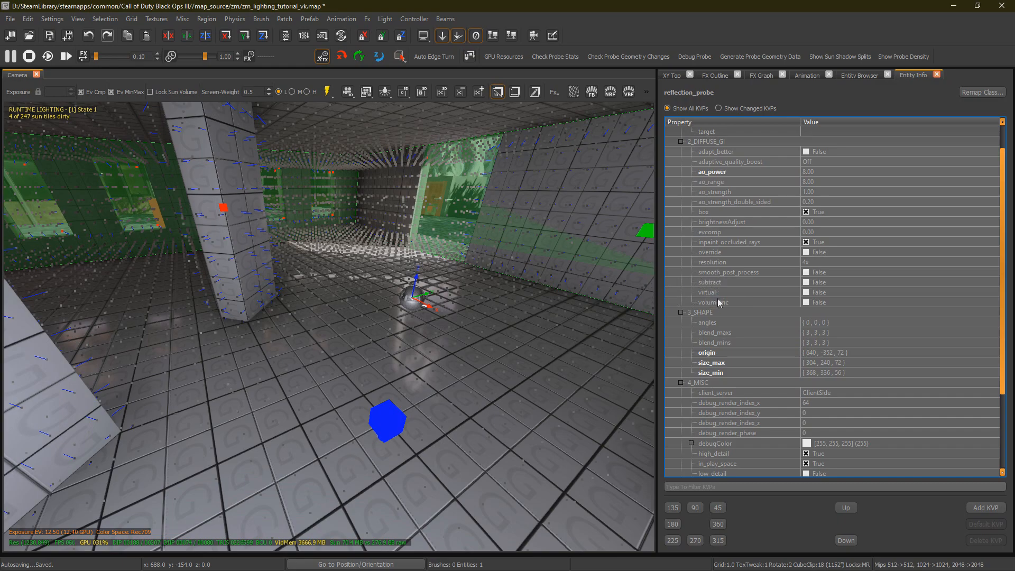
mouse_move(713, 293)
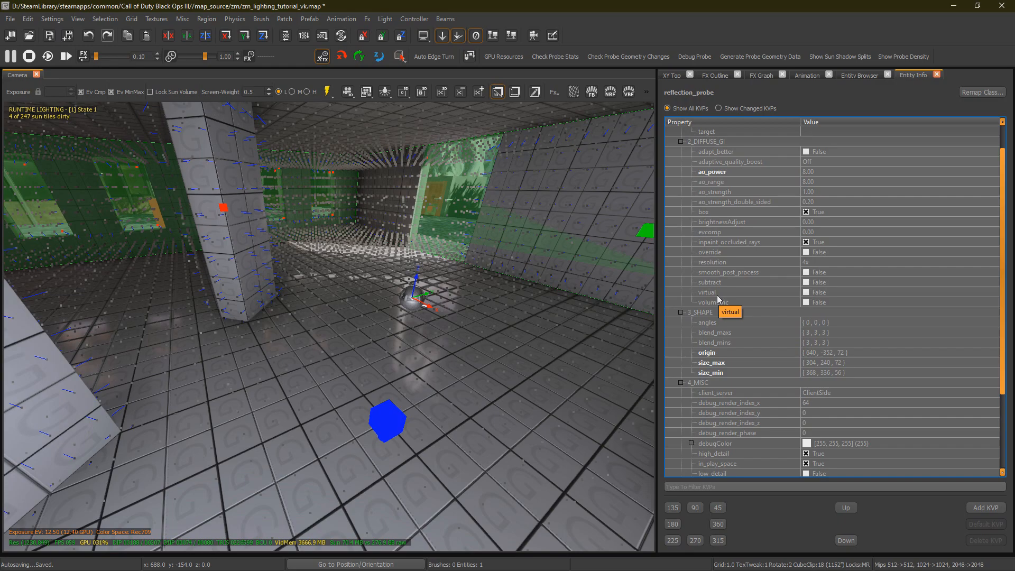
mouse_move(717, 298)
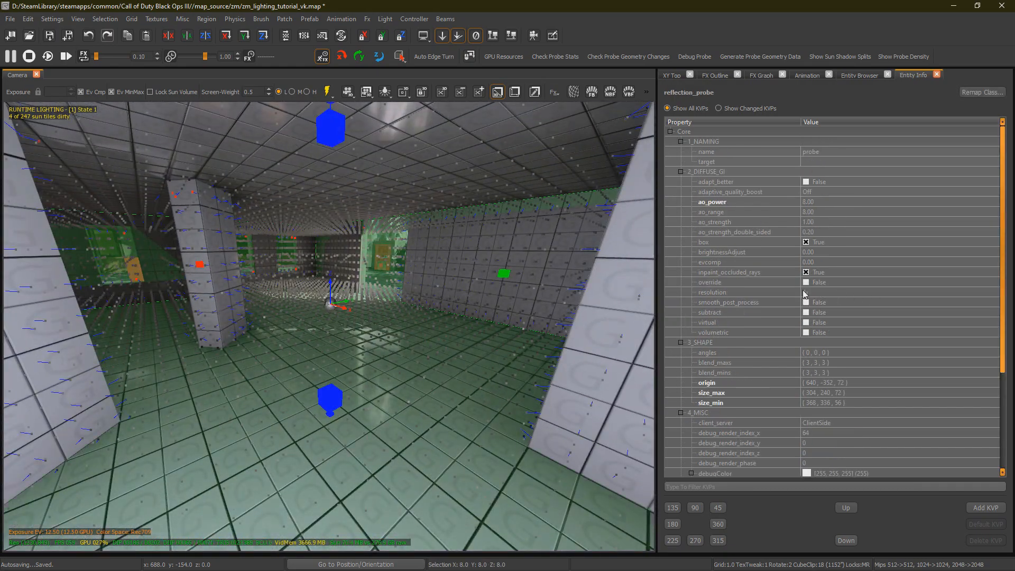
scroll(down, 3)
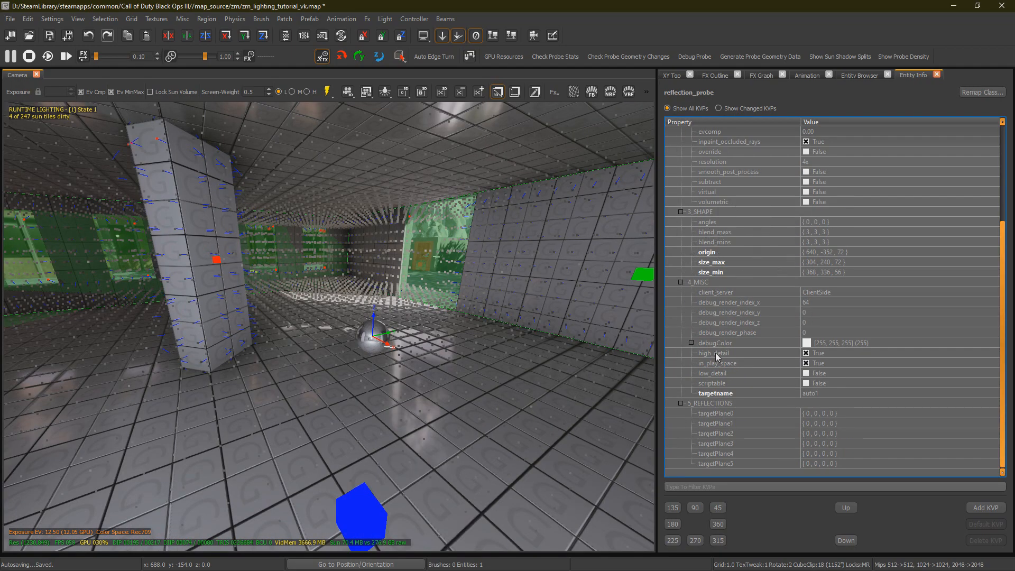
Switch the probe's detail flags: high_detail off, low_detail on
click(713, 353)
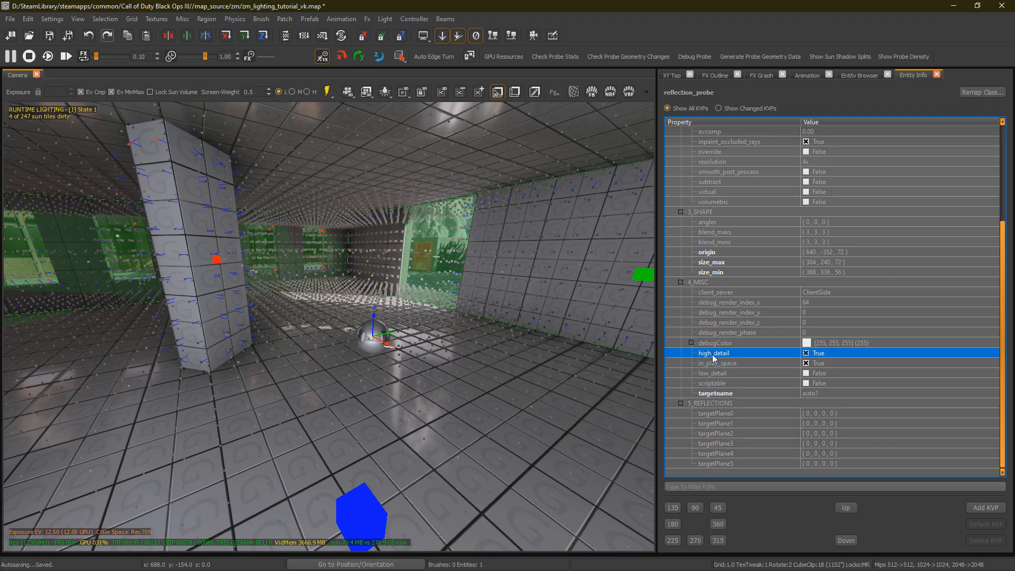
click(711, 373)
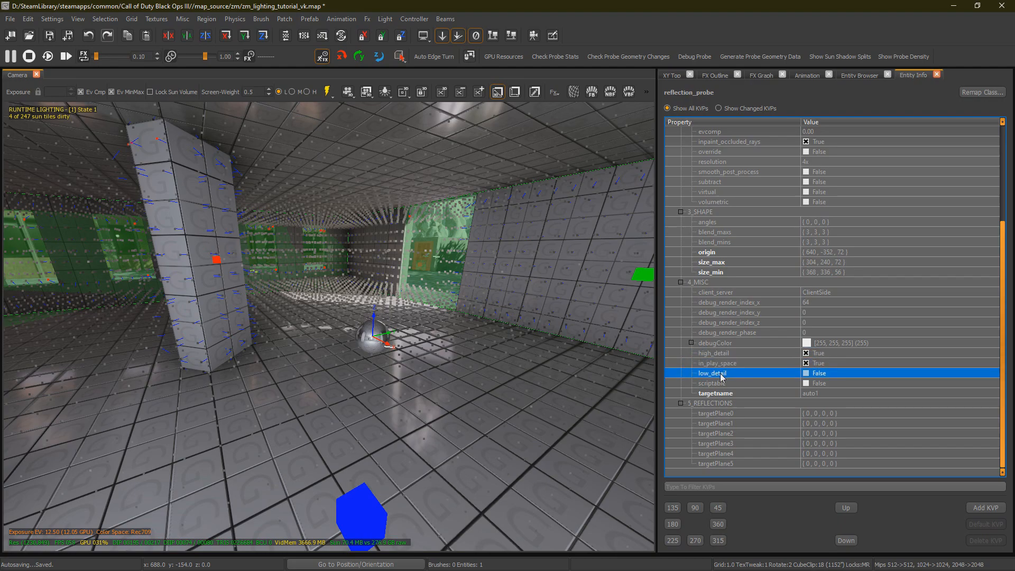
click(712, 353)
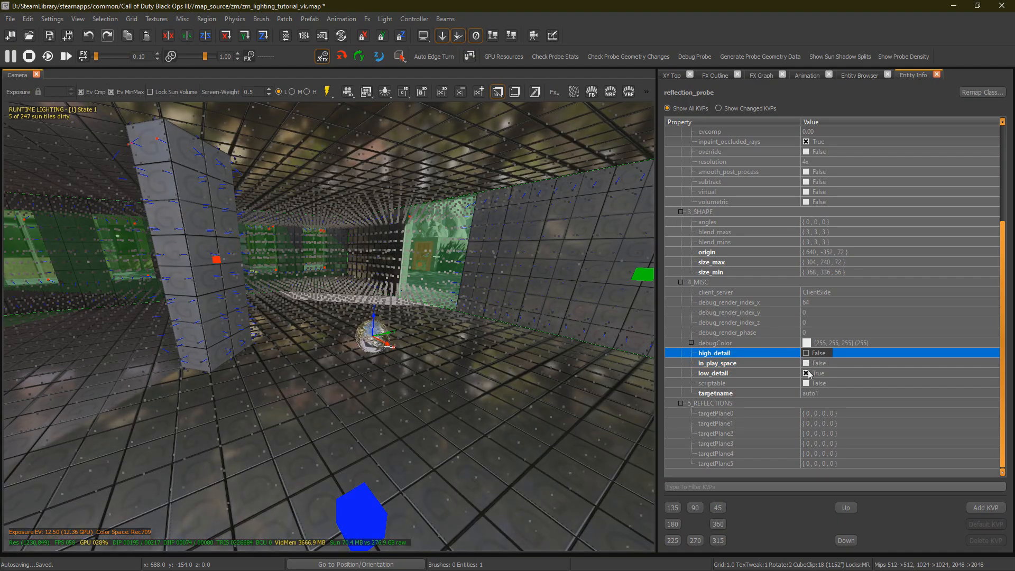
click(806, 362)
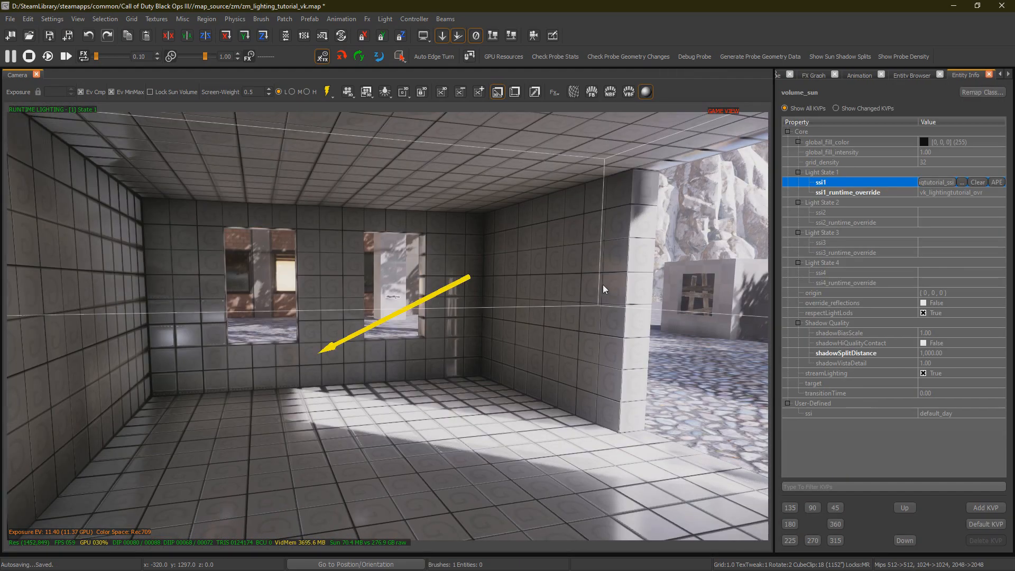
mouse_move(795, 186)
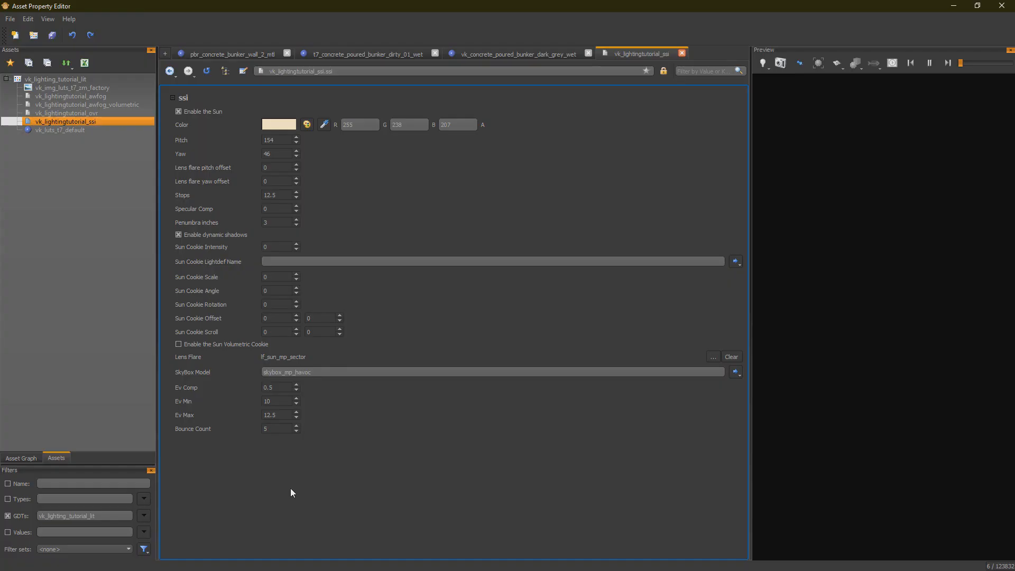
mouse_move(201, 439)
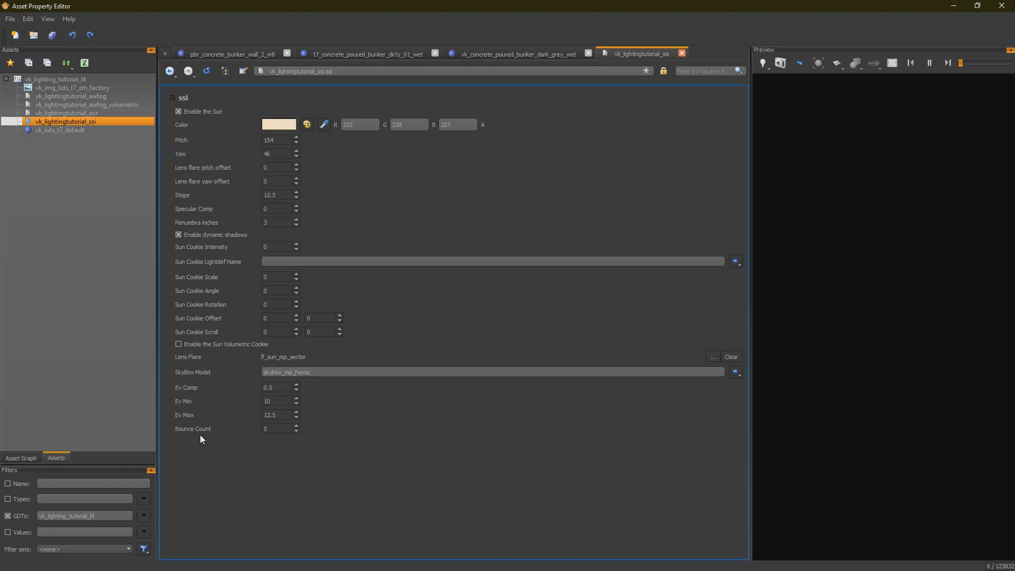
click(68, 113)
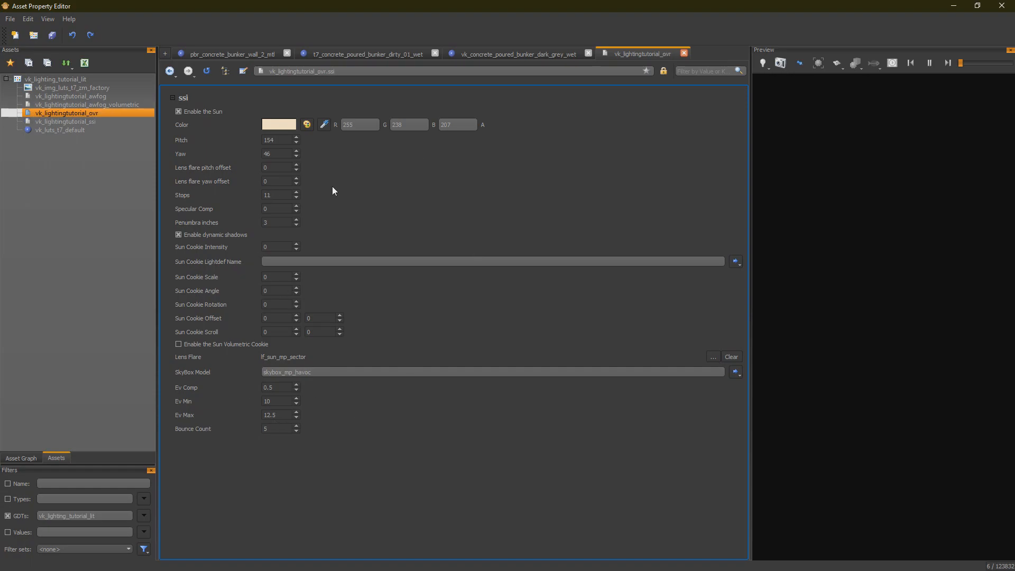
click(64, 122)
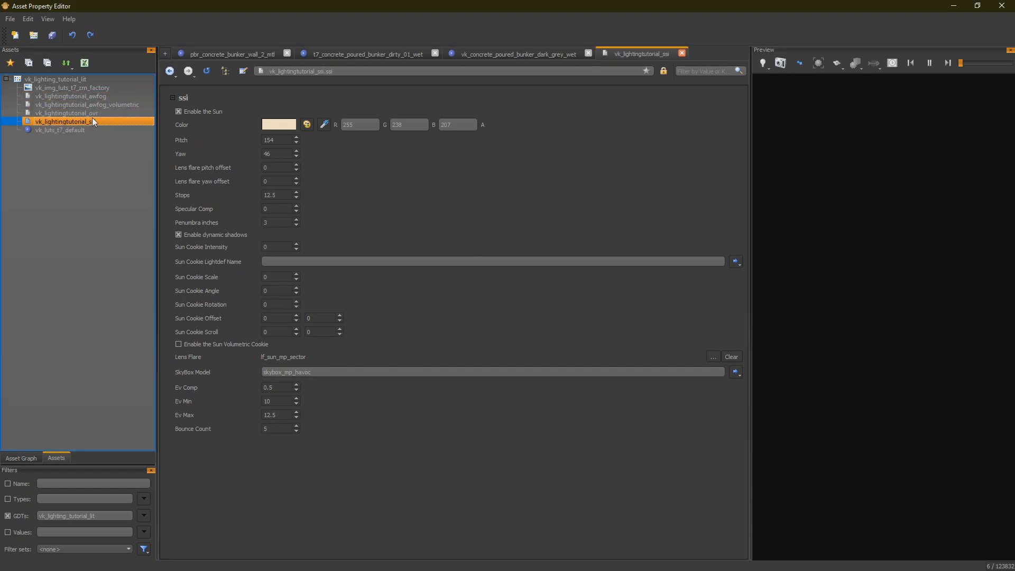
click(73, 113)
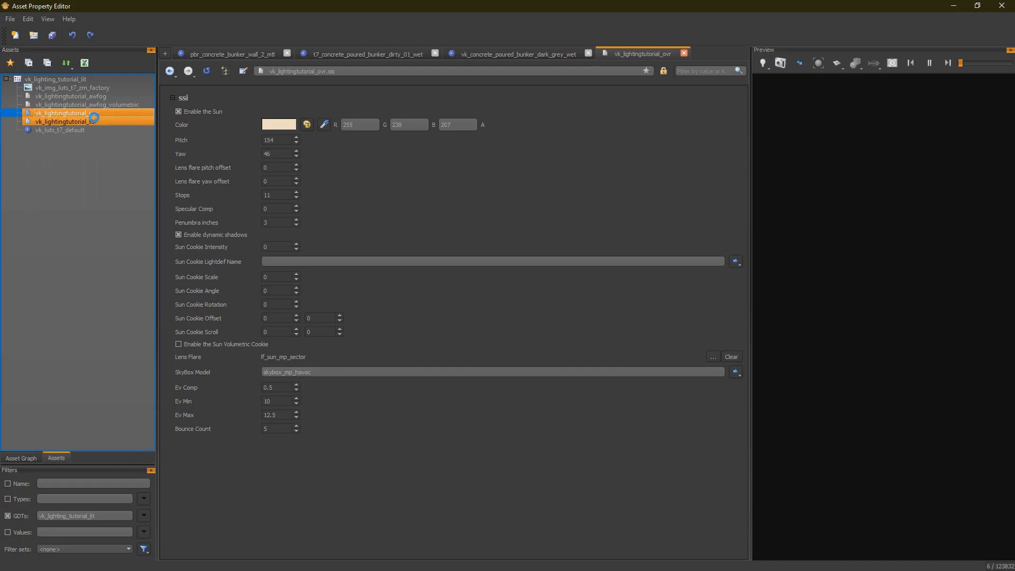
click(64, 121)
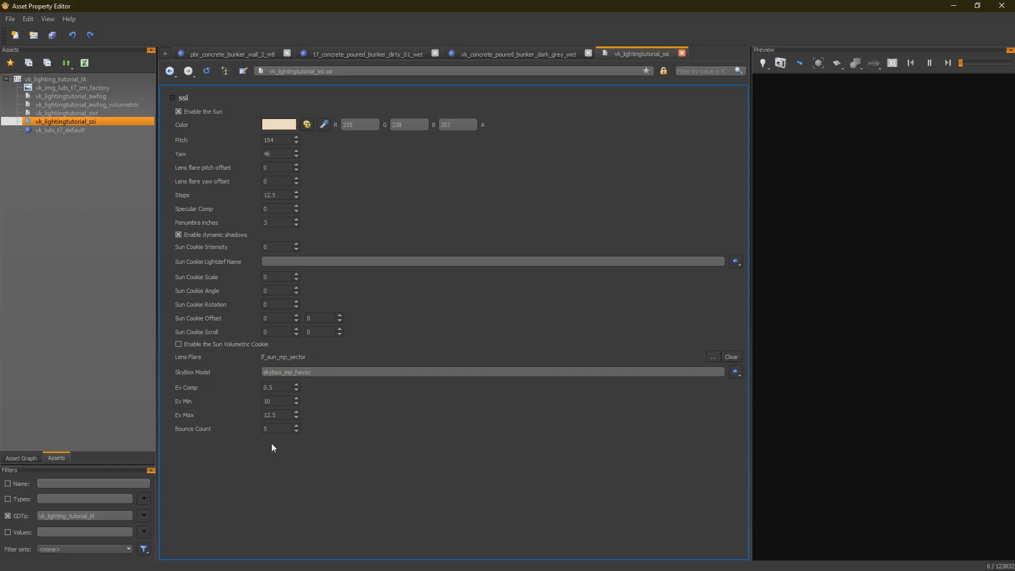
mouse_move(279, 443)
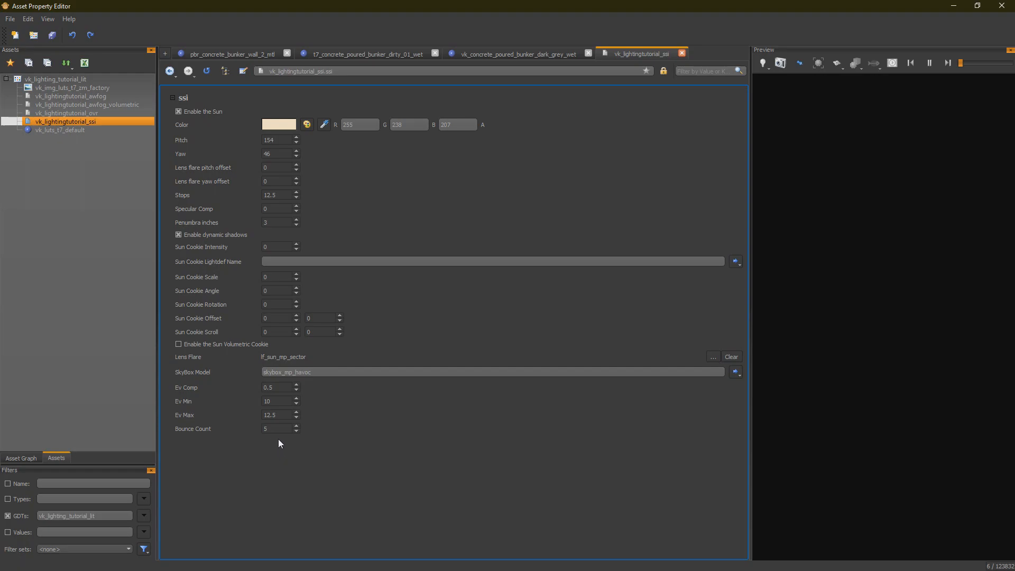